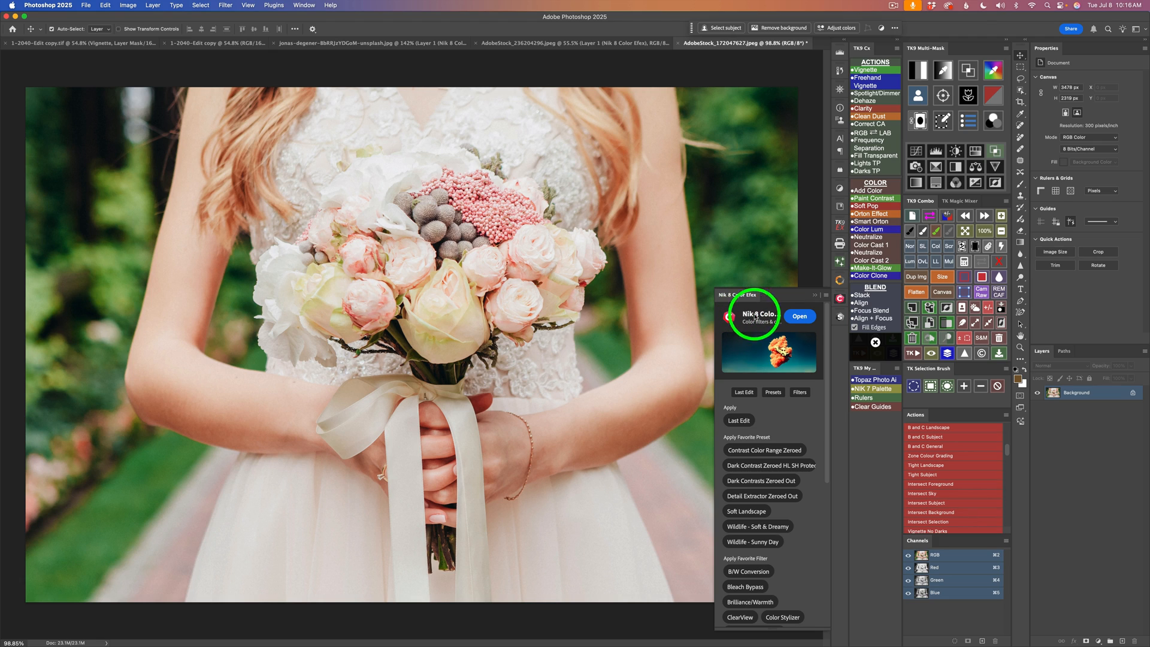
# - Launch Nik 8 Color Efex on the bouquet photo from Photoshop's plugin panel
pyautogui.click(799, 316)
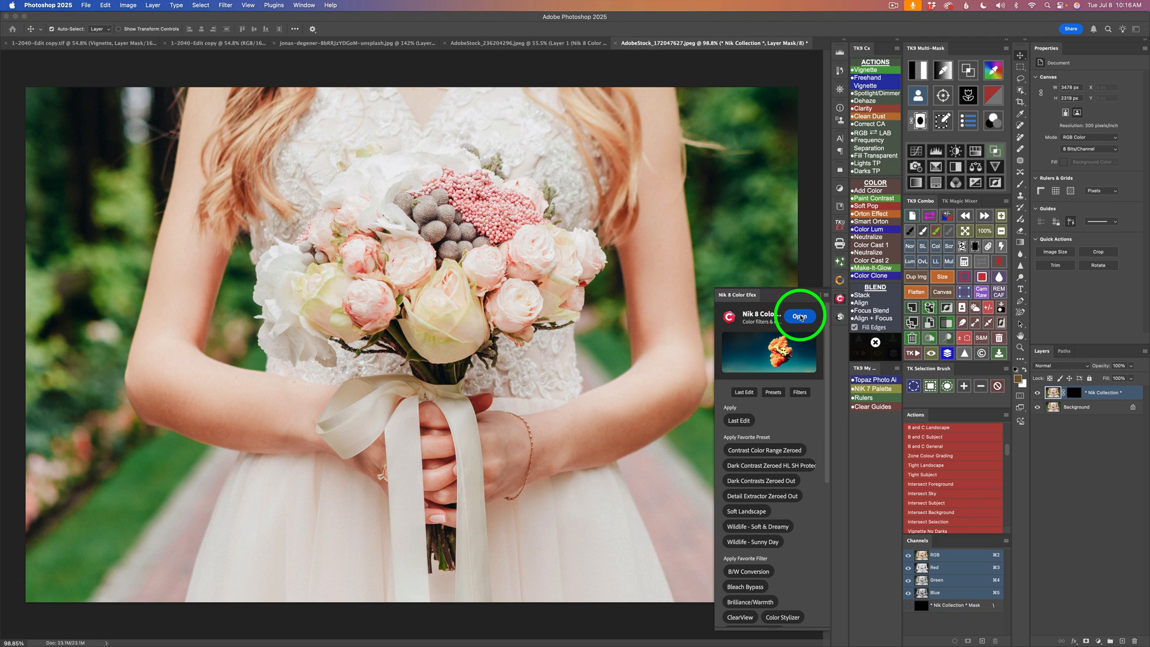
pyautogui.click(798, 317)
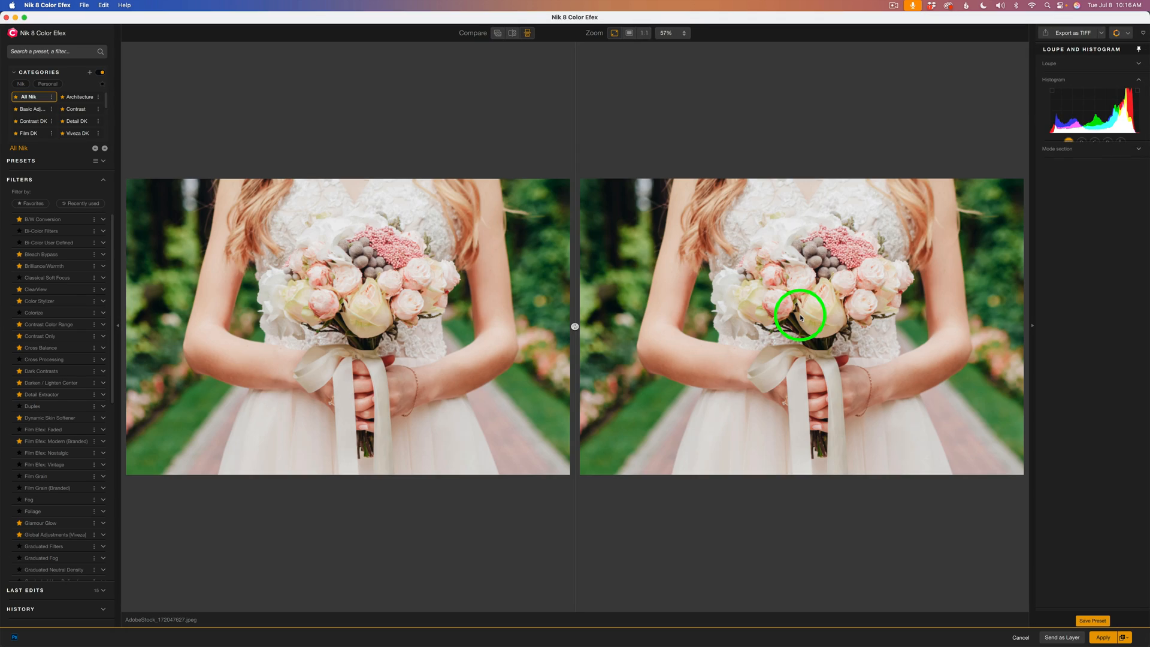
# - Scroll the Color Efex filter library to reach Cross Processing
pyautogui.scroll(-3)
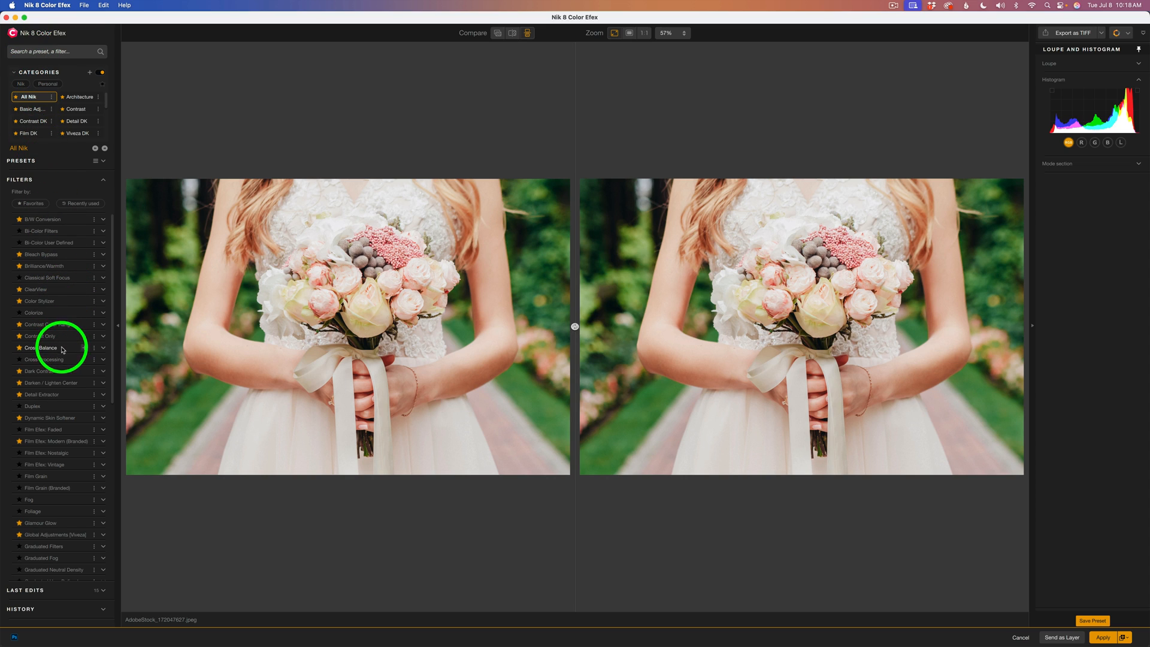
pyautogui.moveTo(85, 359)
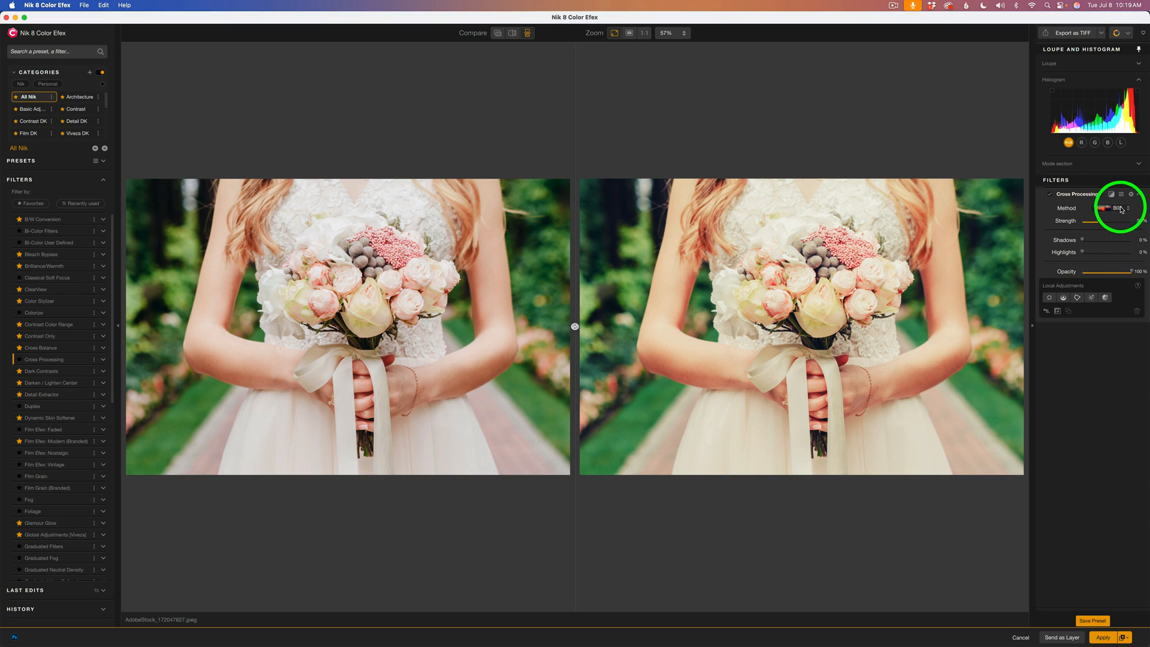
pyautogui.click(1117, 208)
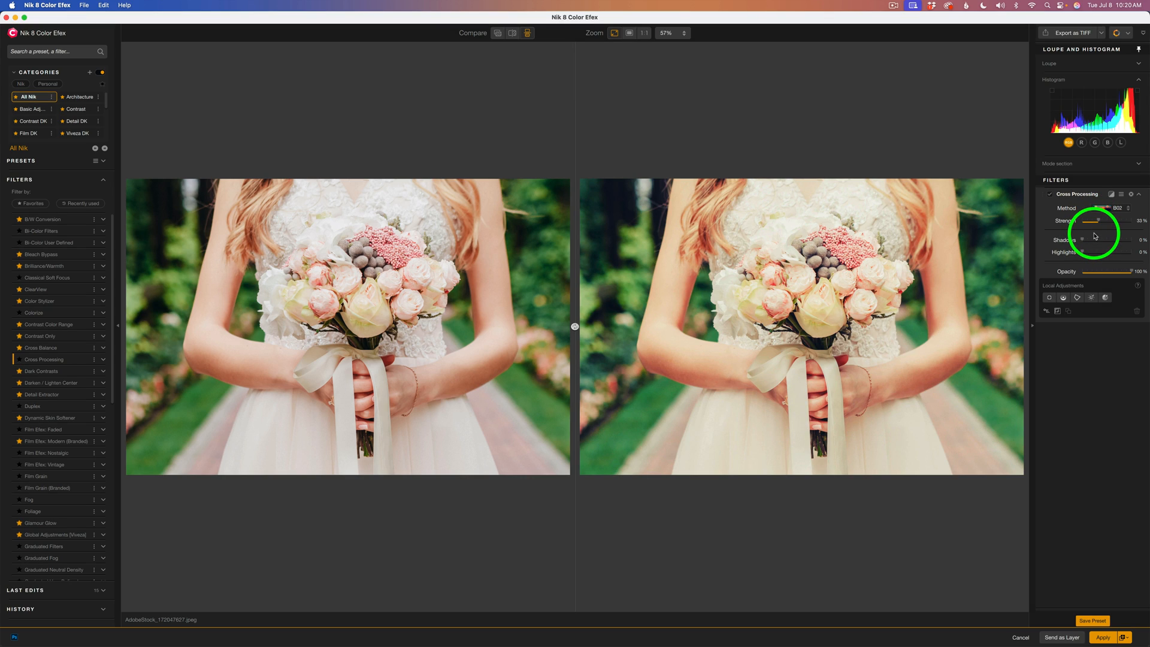
pyautogui.moveTo(1088, 254)
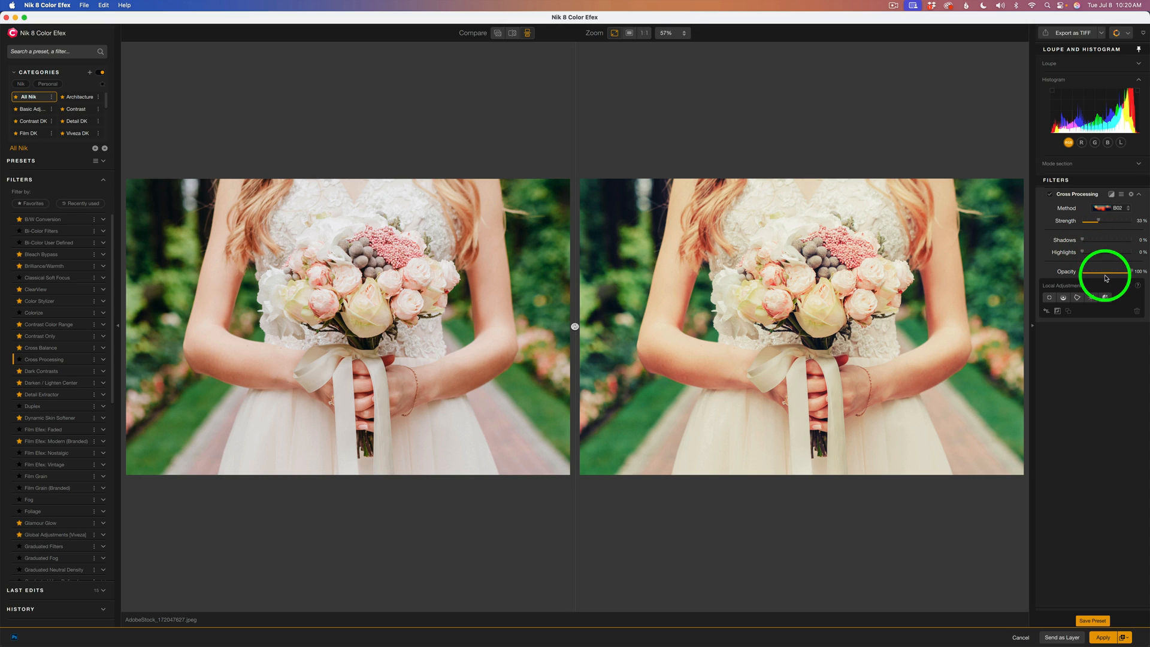
pyautogui.moveTo(1129, 273)
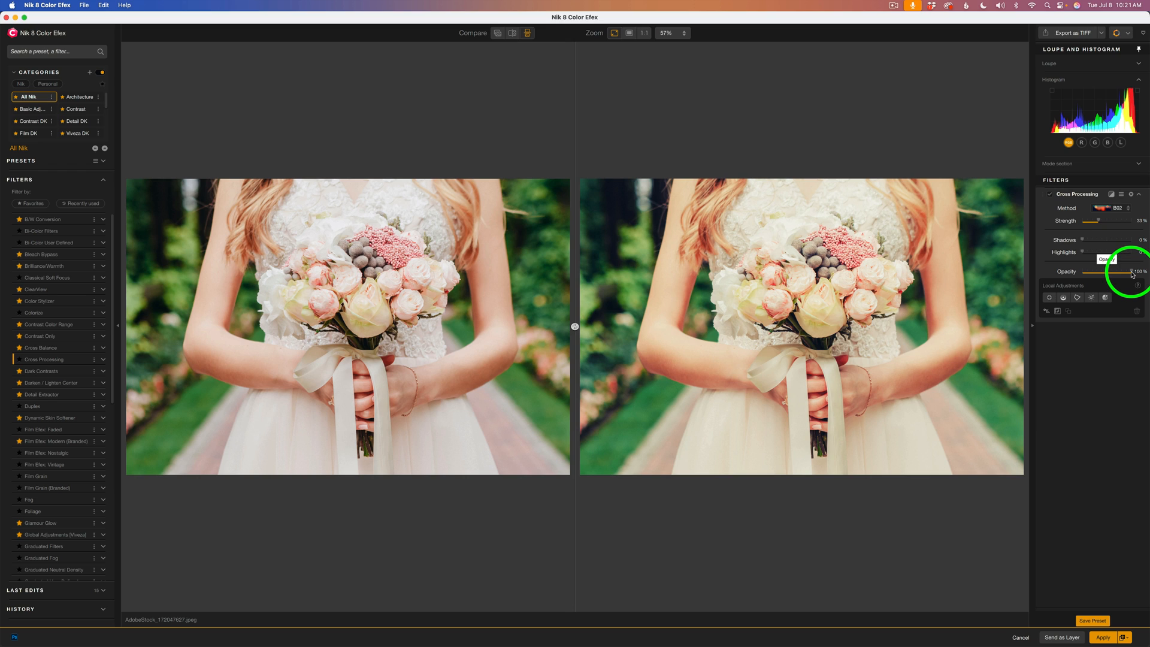
pyautogui.moveTo(1131, 271); pyautogui.dragTo(1120, 271)
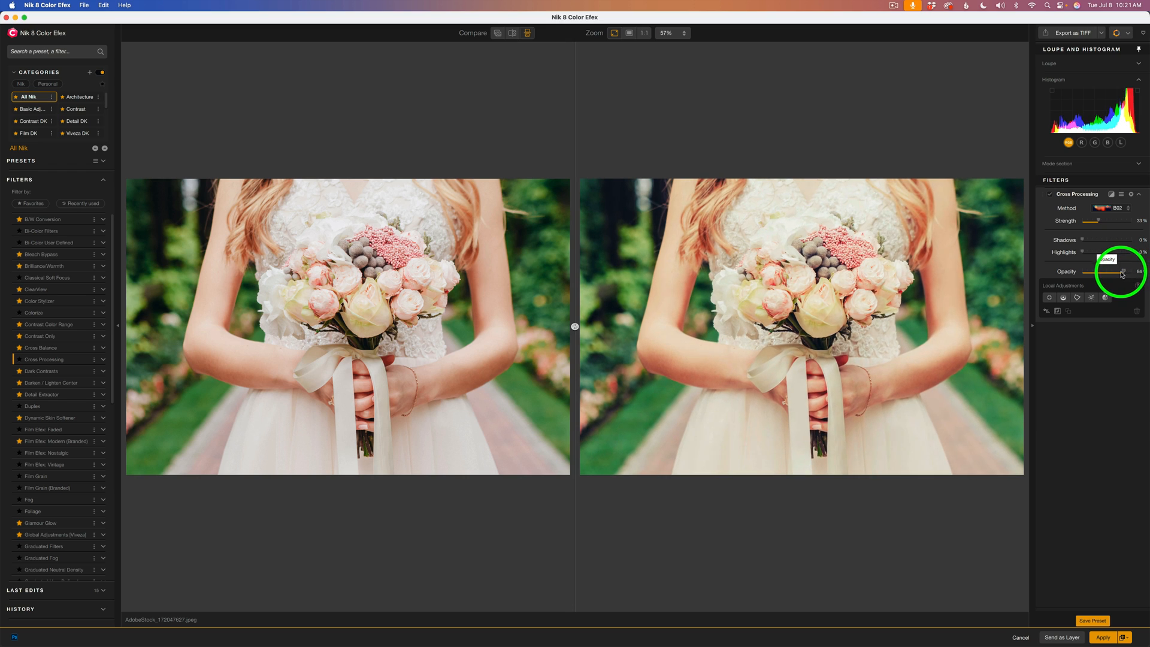
pyautogui.moveTo(1121, 271); pyautogui.dragTo(1088, 271)
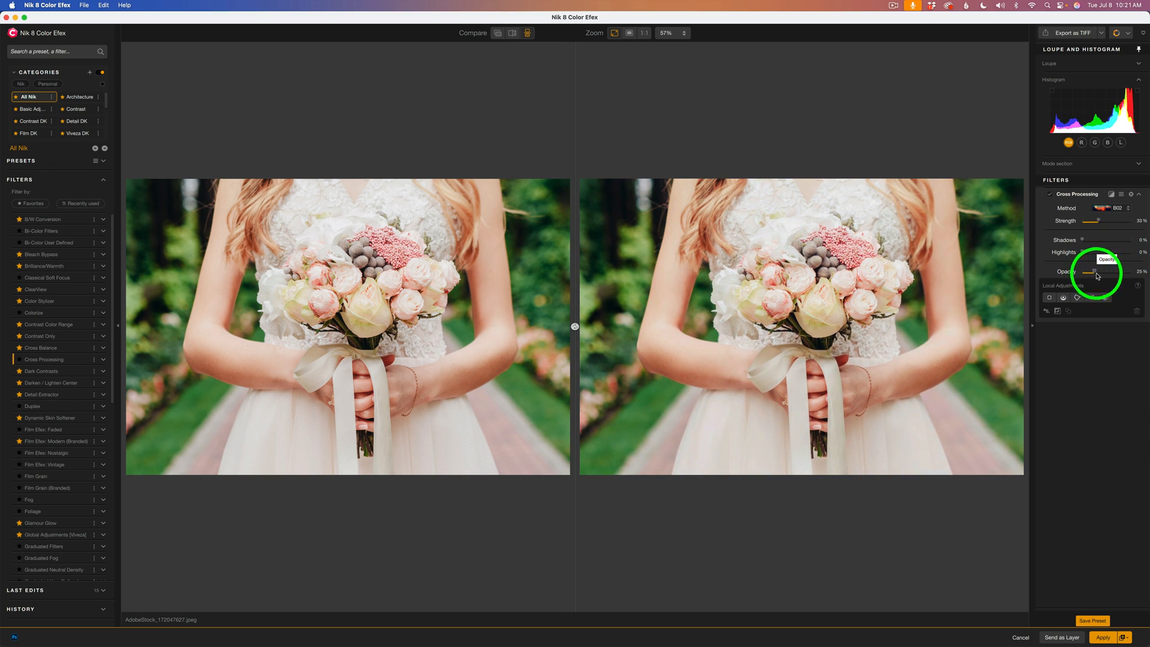
pyautogui.moveTo(1092, 271); pyautogui.dragTo(1142, 271)
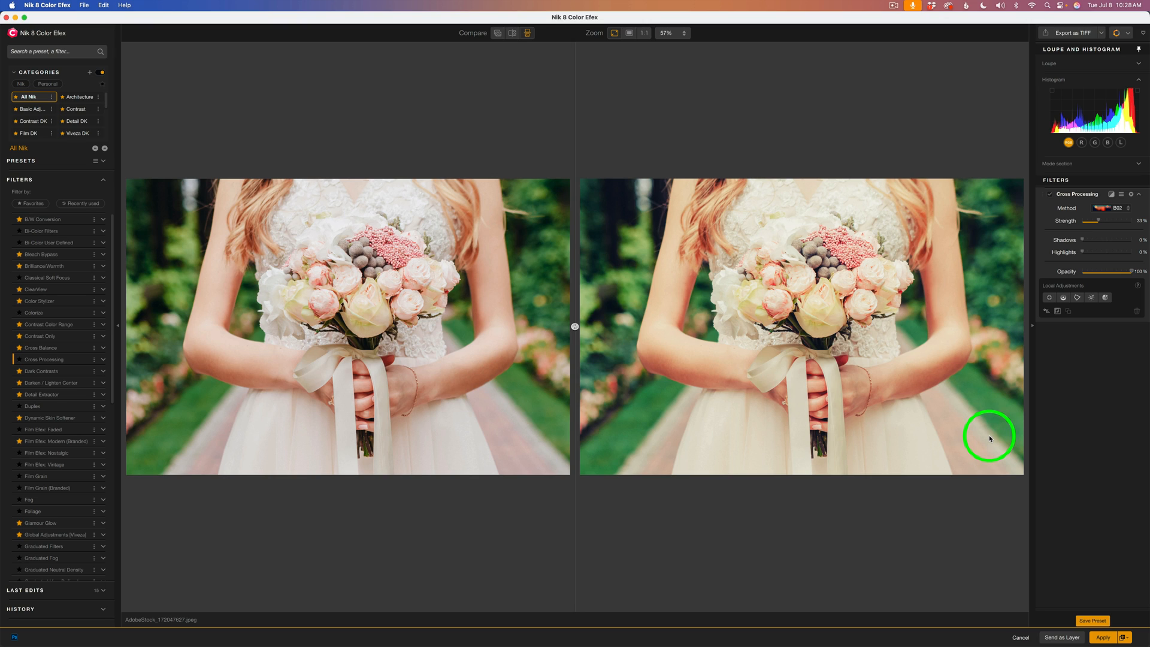
pyautogui.moveTo(1092, 391)
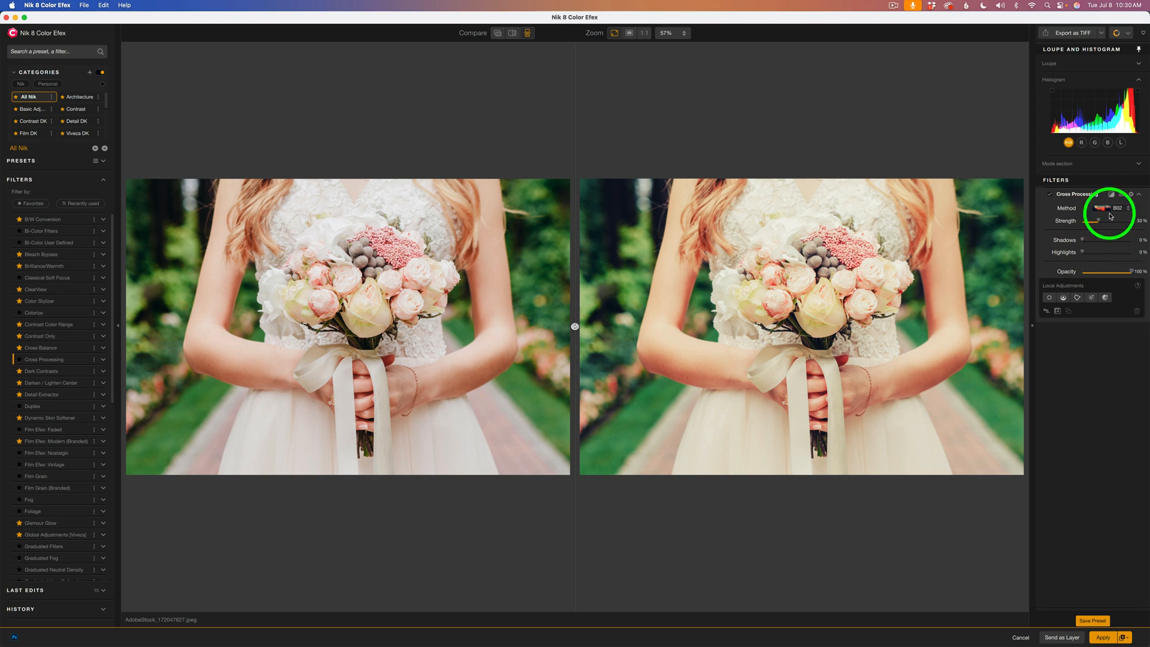
# - Preview methods B01, B02, B04, B05, L02 and L06, then choose a creamy yellow method
pyautogui.click(1115, 207)
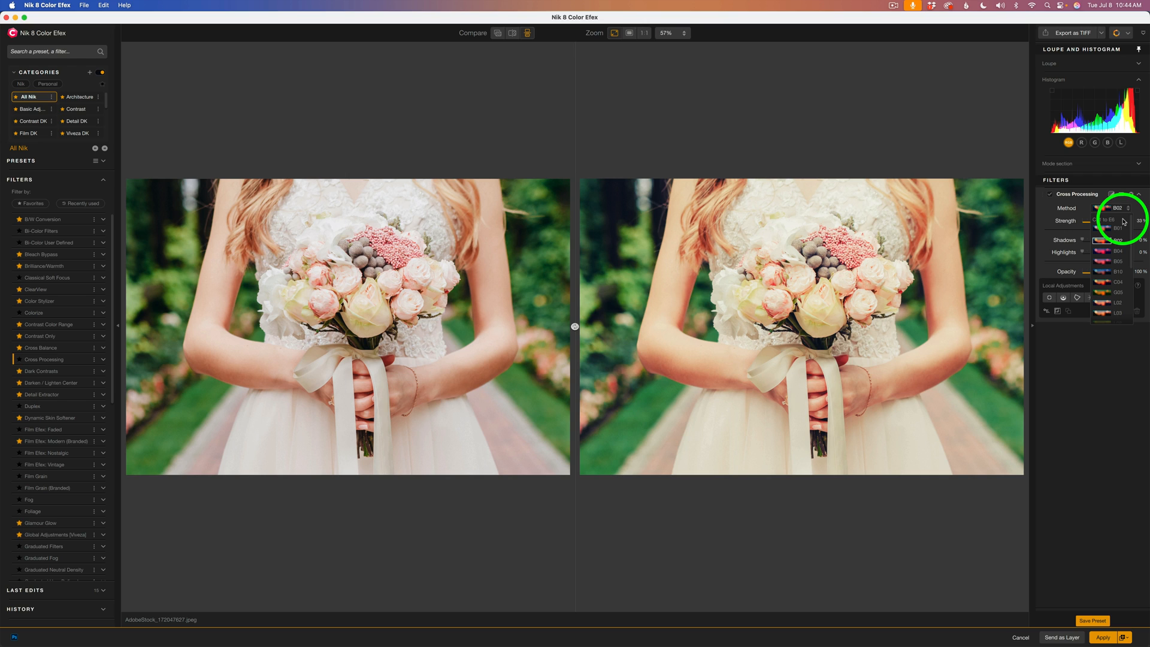
pyautogui.click(1108, 229)
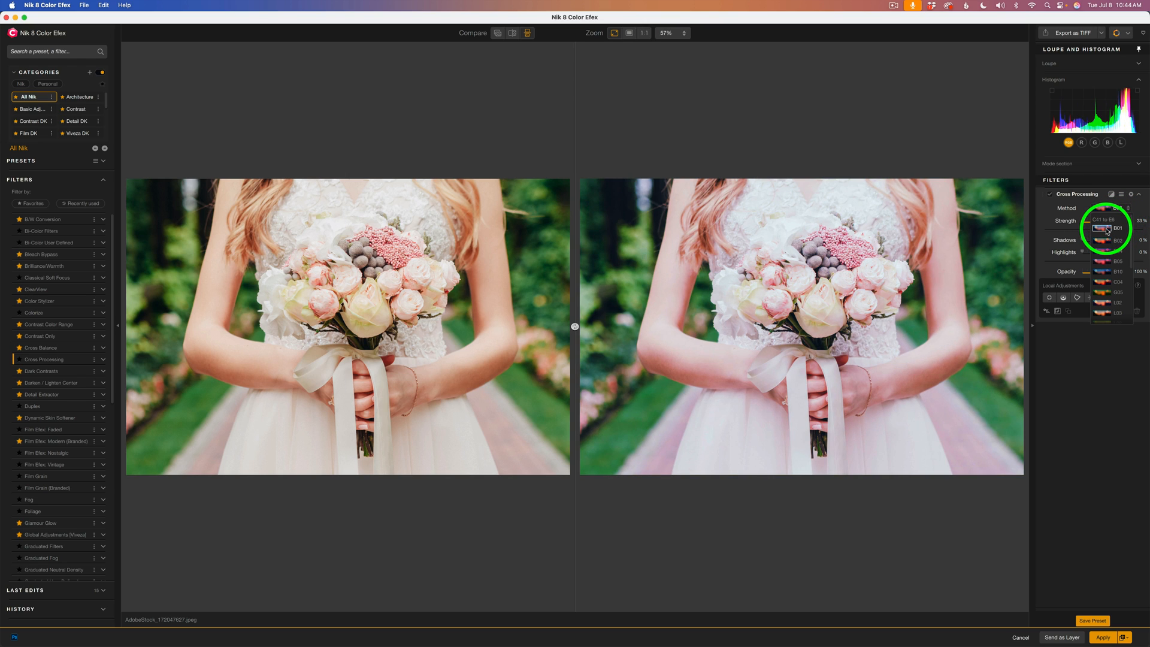
pyautogui.click(1109, 240)
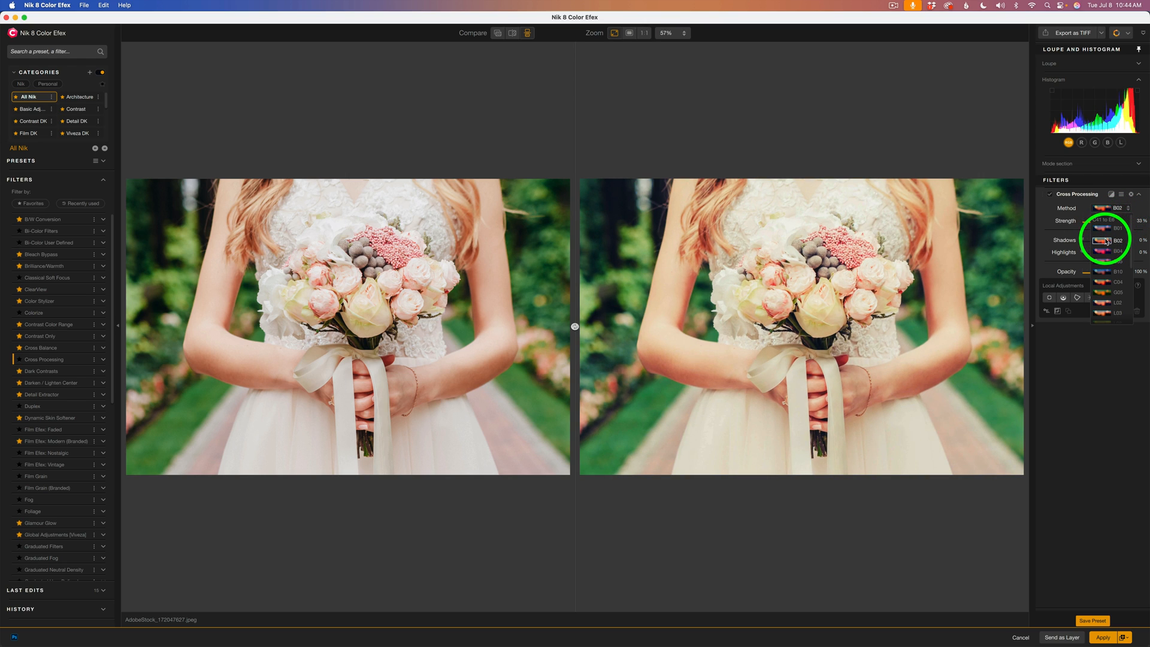
pyautogui.click(1102, 251)
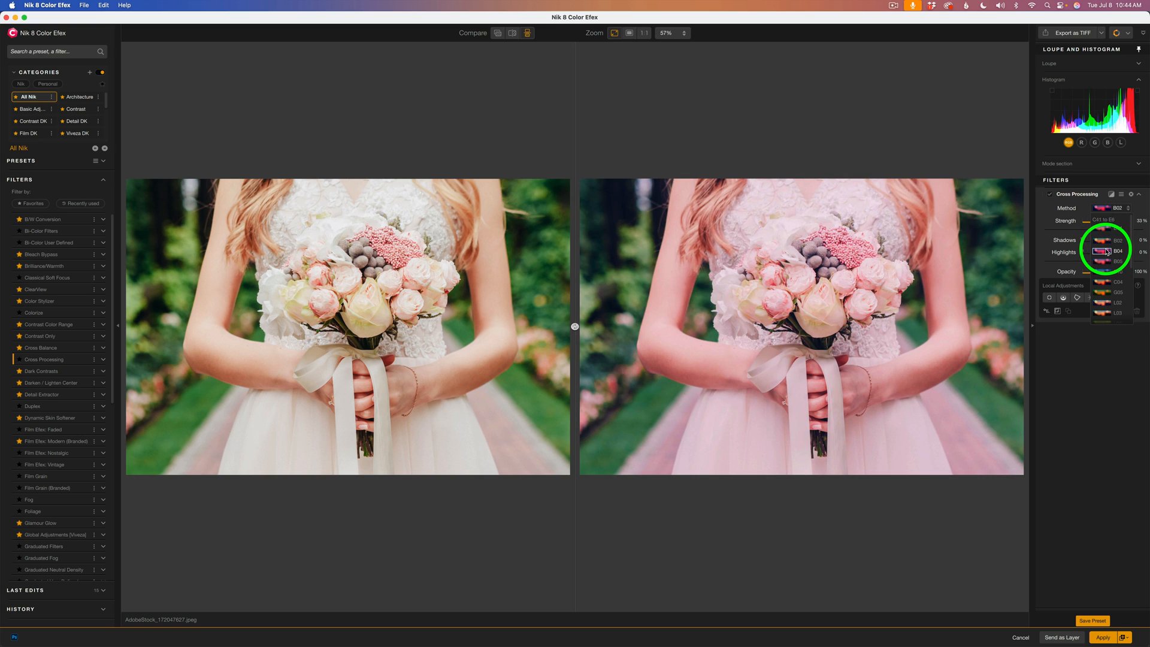
pyautogui.click(1103, 252)
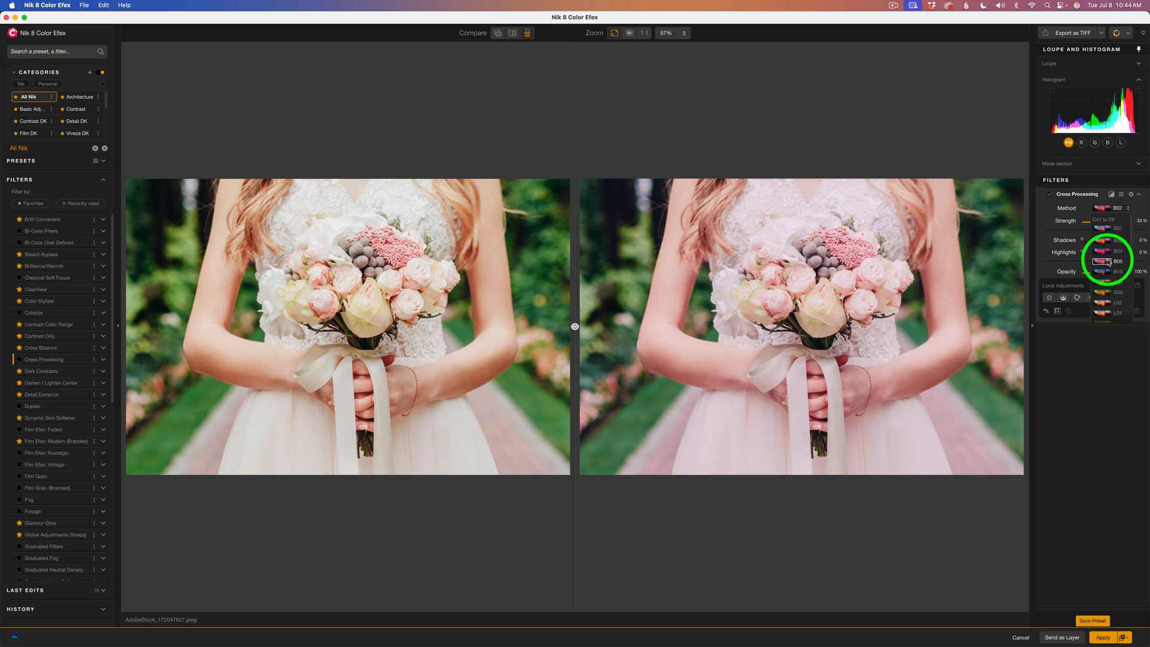
pyautogui.click(1097, 281)
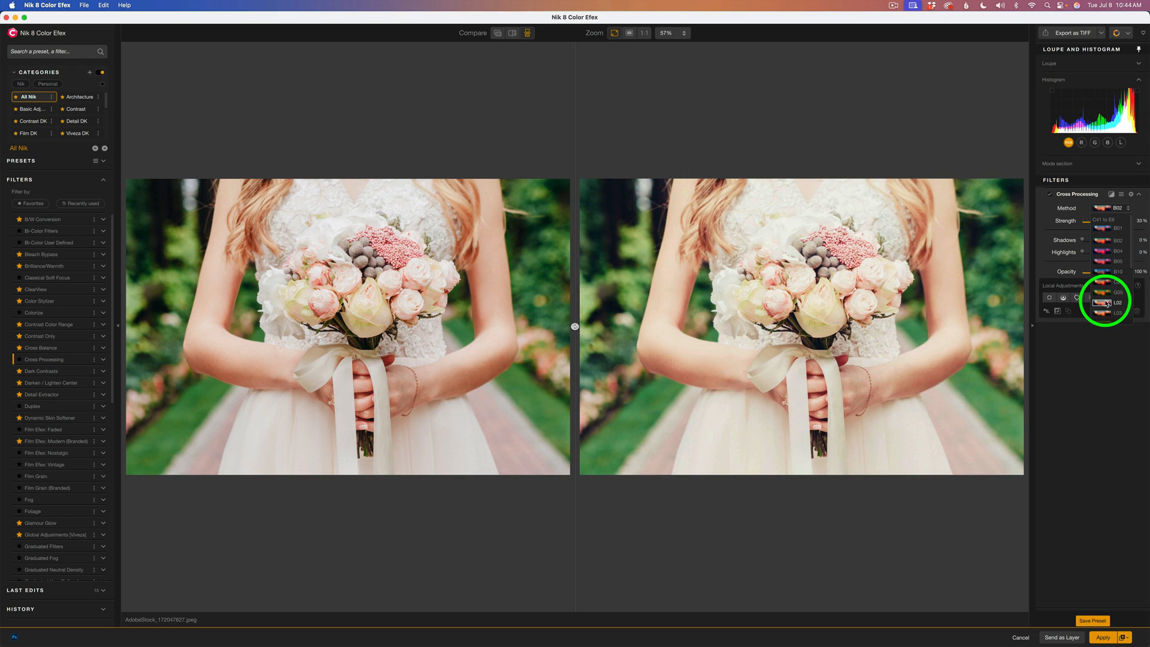
pyautogui.click(1100, 302)
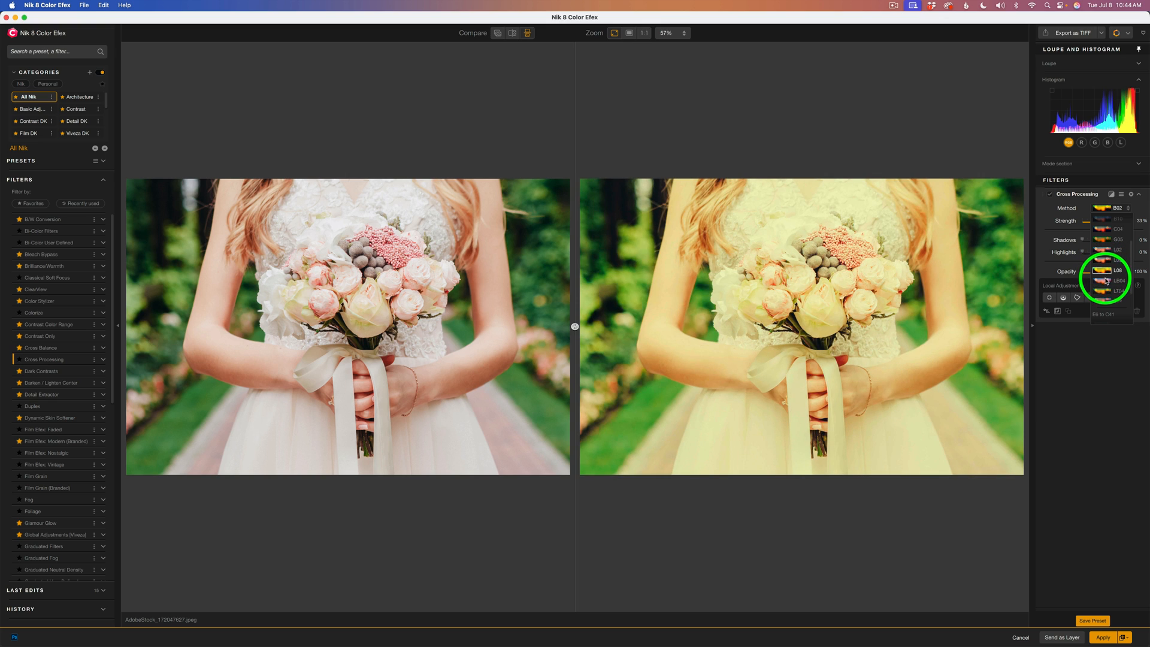
pyautogui.click(1105, 291)
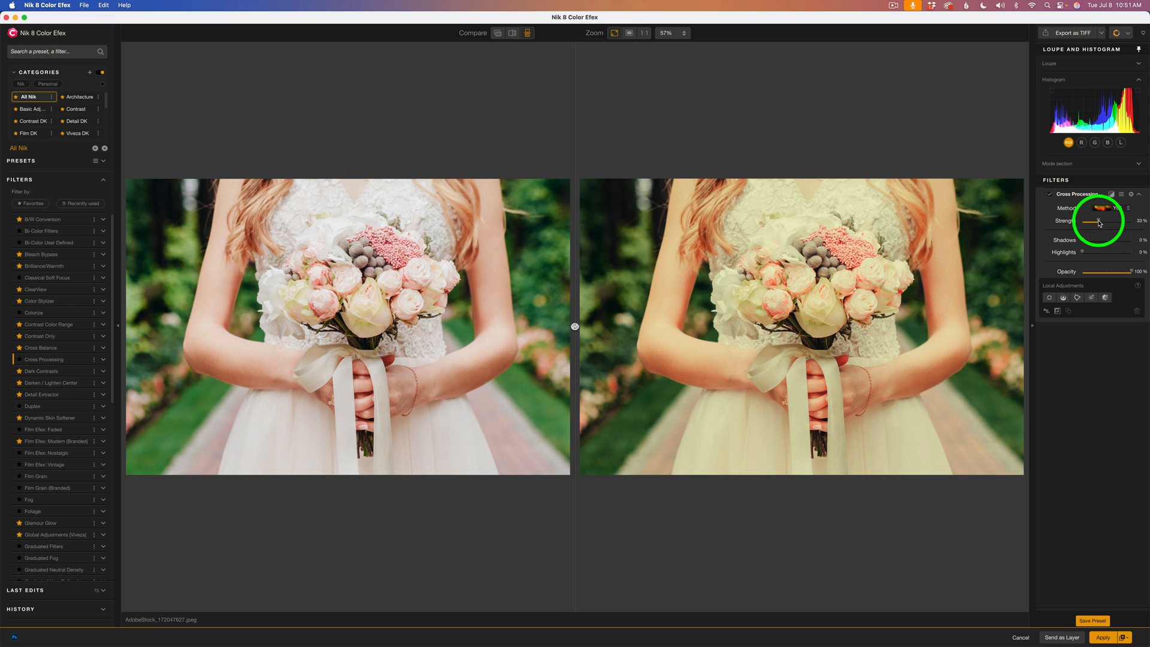
# - Experiment with the Strength and Shadows sliders of the creamy cross-processing effect
pyautogui.moveTo(1098, 222); pyautogui.dragTo(1120, 222)
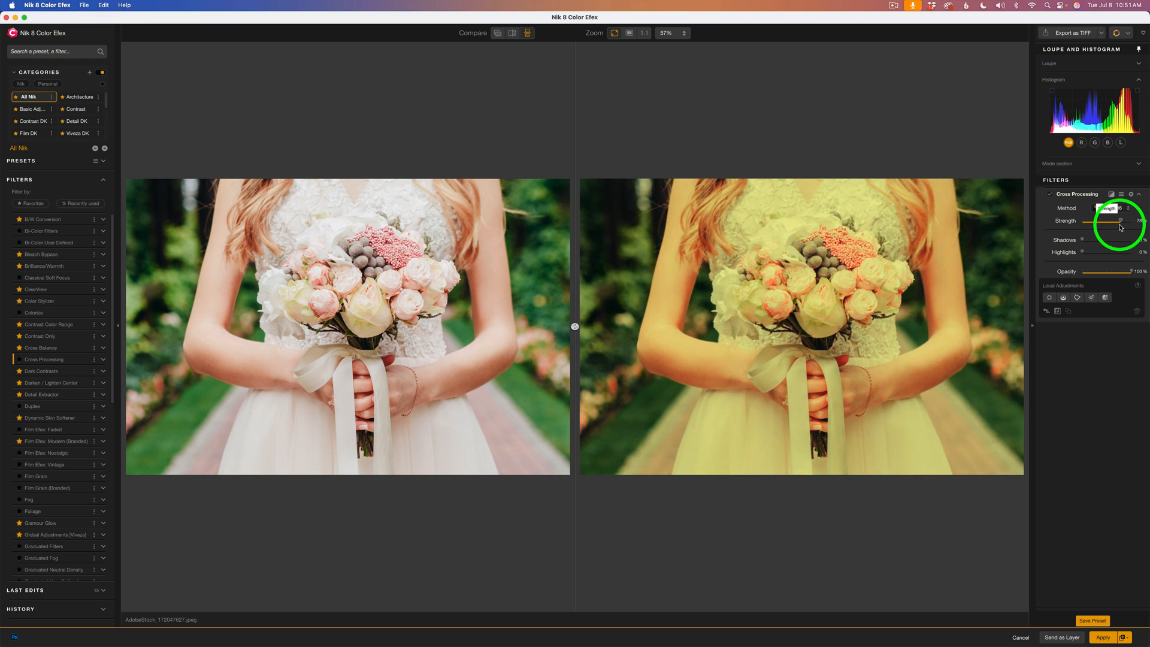
pyautogui.moveTo(1120, 221); pyautogui.dragTo(1133, 221)
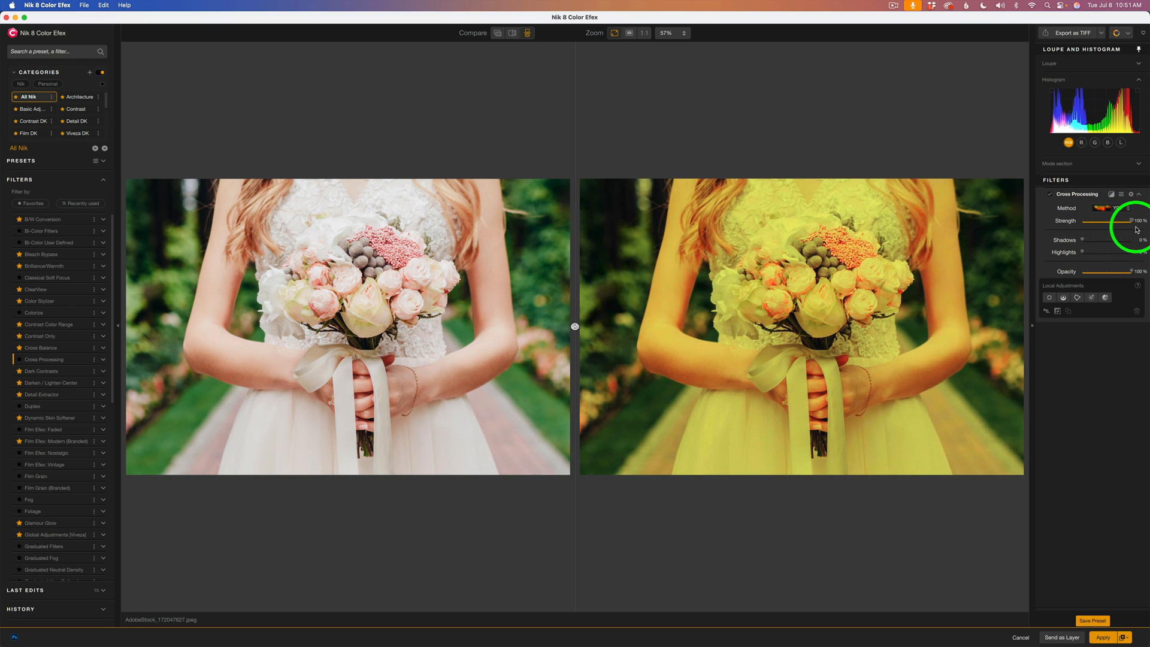
pyautogui.moveTo(1136, 219); pyautogui.dragTo(1078, 220)
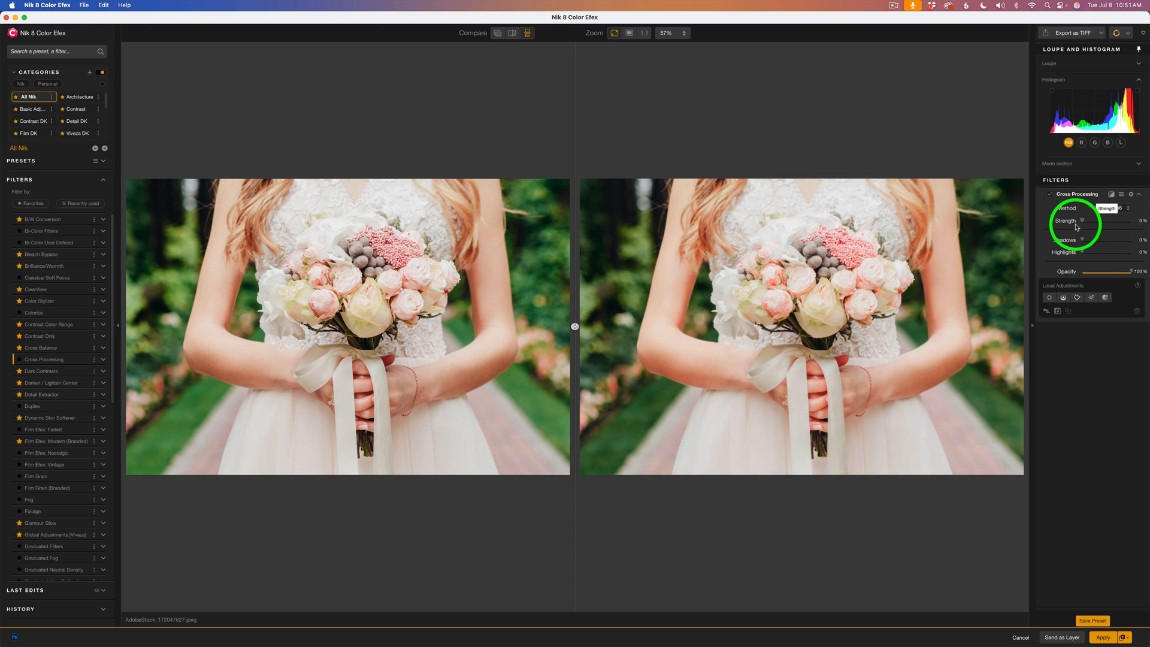
pyautogui.moveTo(1081, 221); pyautogui.dragTo(1101, 221)
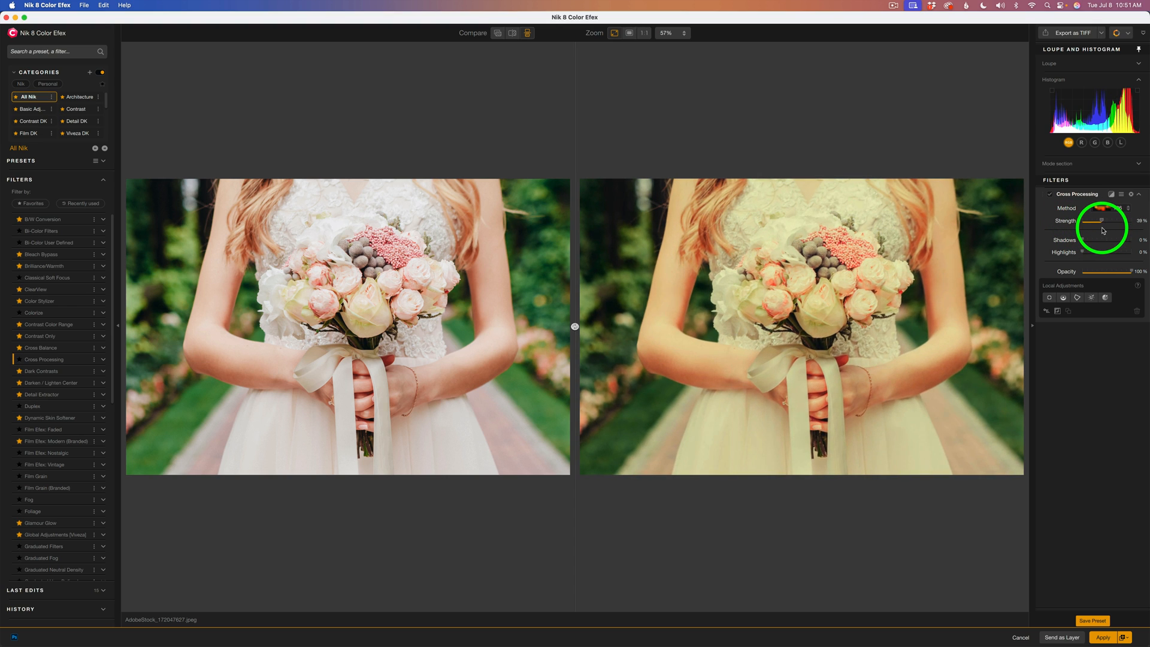
pyautogui.moveTo(1098, 221); pyautogui.dragTo(1101, 221)
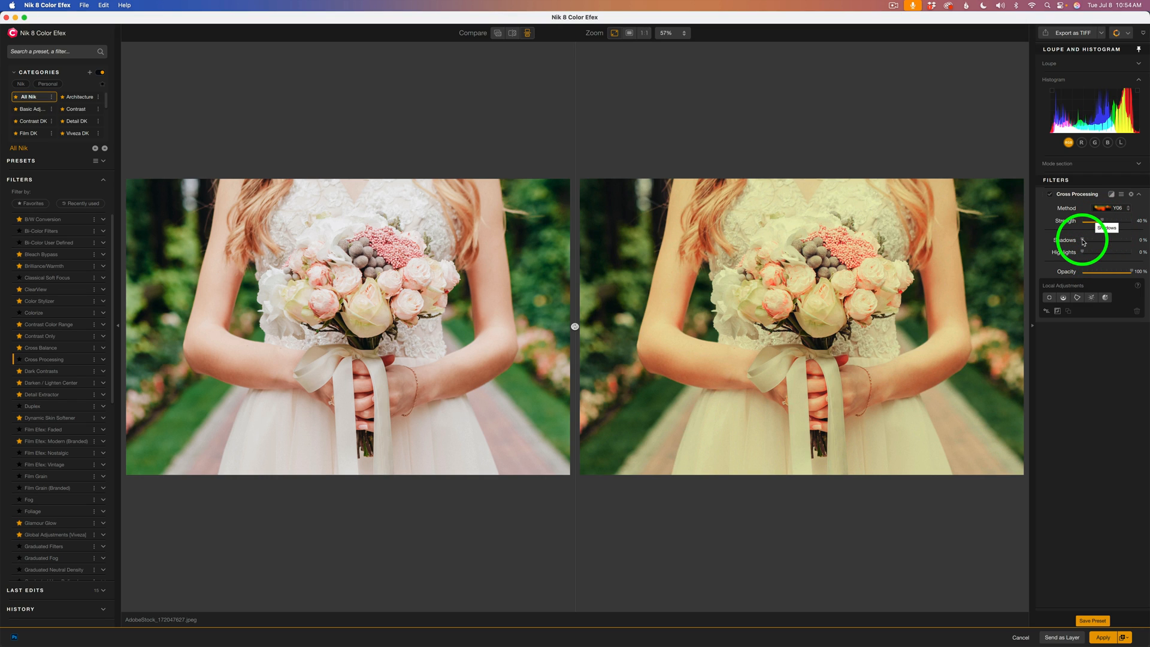
pyautogui.moveTo(1083, 240); pyautogui.dragTo(1100, 239)
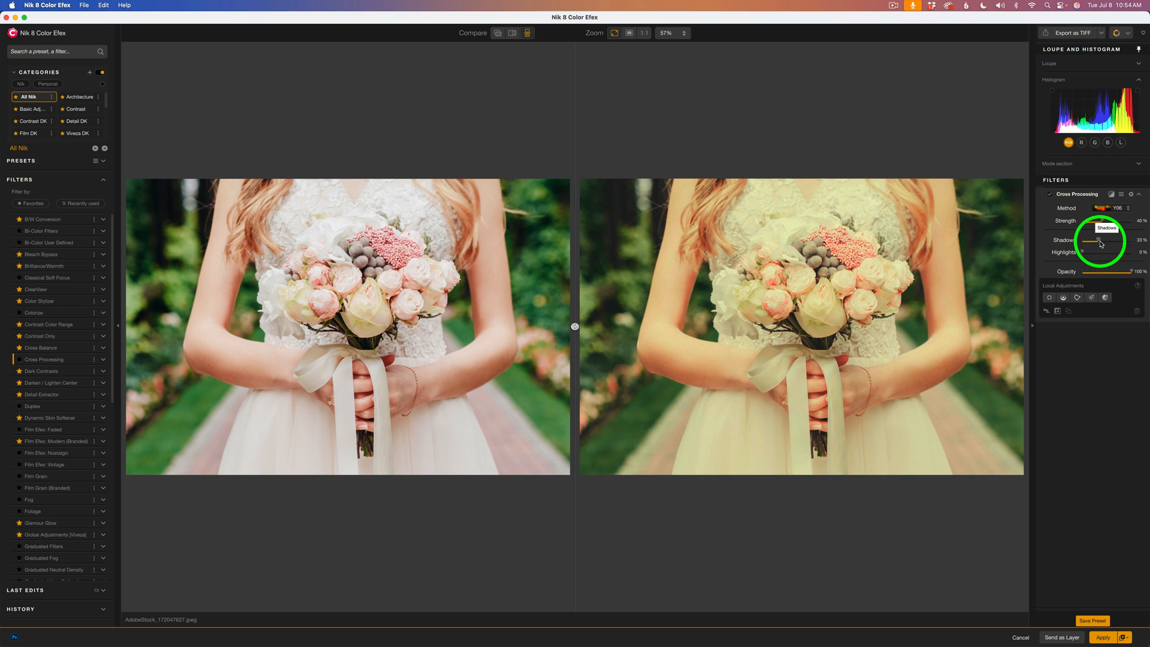
pyautogui.moveTo(1090, 243); pyautogui.dragTo(1107, 243)
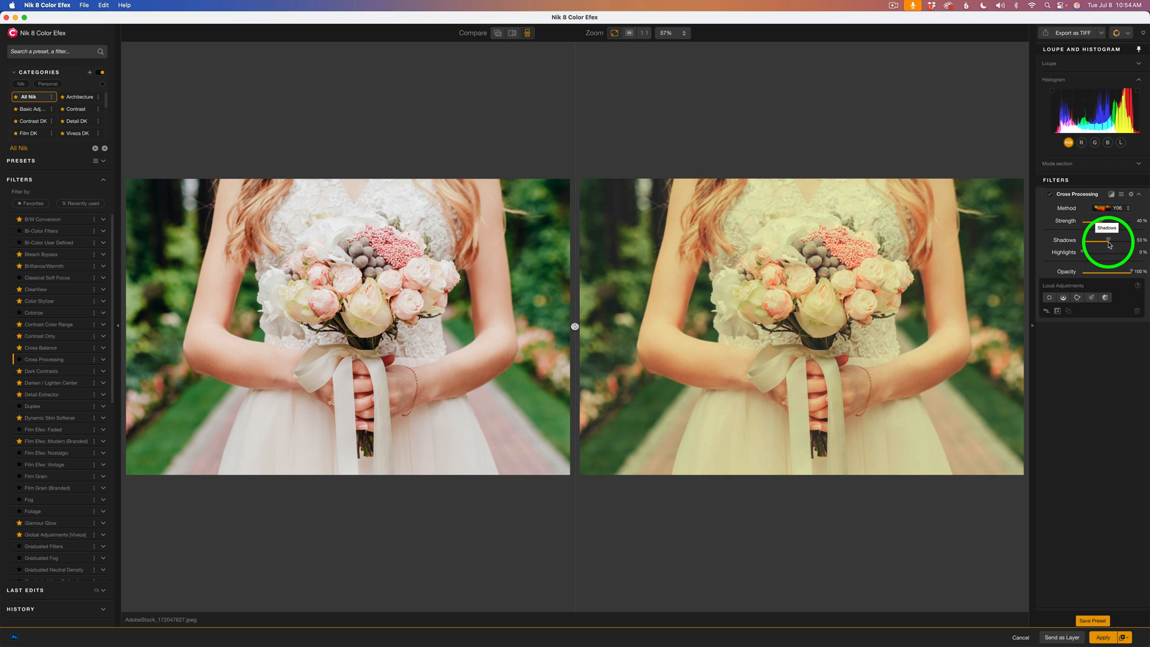
pyautogui.moveTo(1107, 239); pyautogui.dragTo(1087, 239)
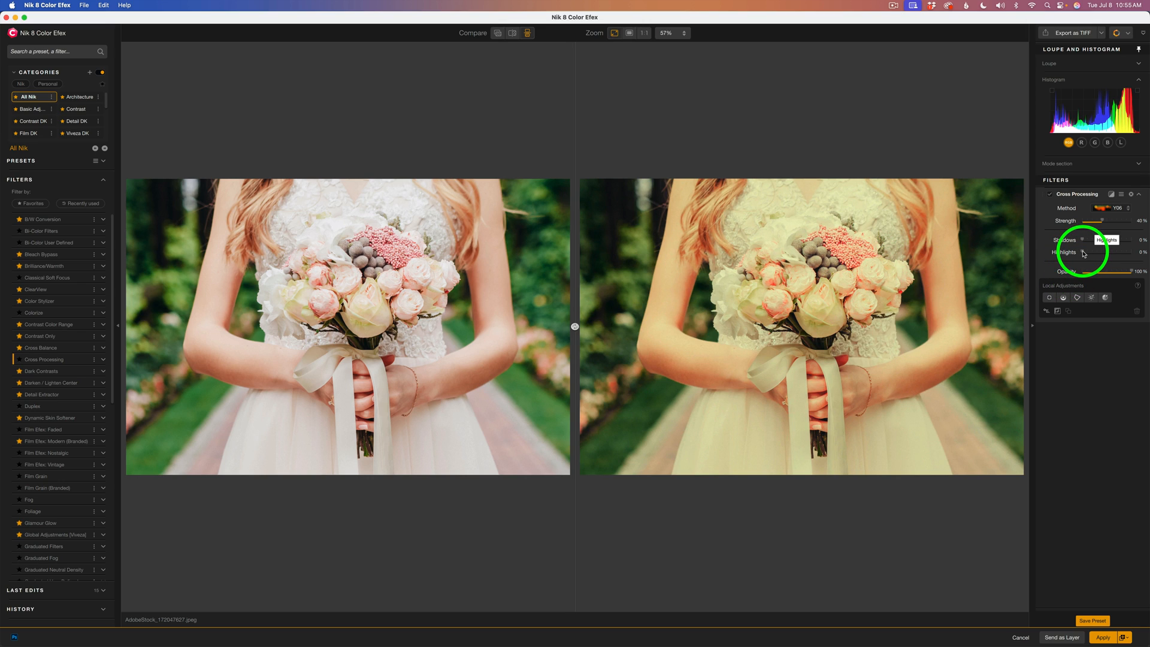
# - Set highlights to about 5% and settle strength at about 30%
pyautogui.moveTo(1081, 252); pyautogui.dragTo(1101, 252)
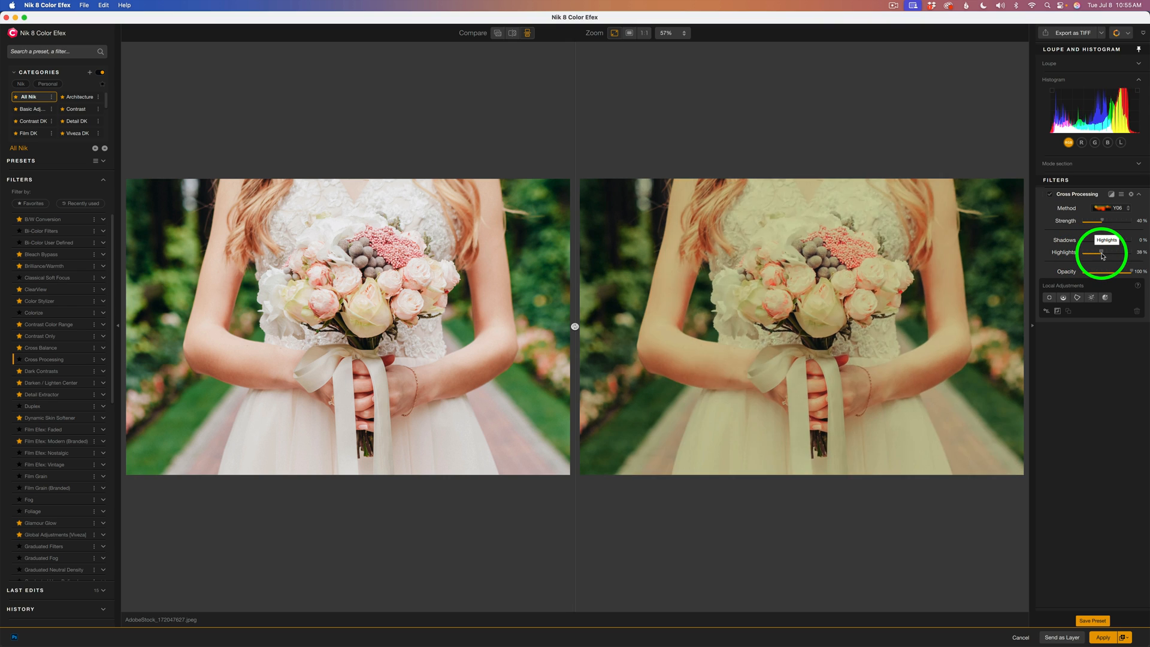
pyautogui.moveTo(1101, 252); pyautogui.dragTo(1087, 252)
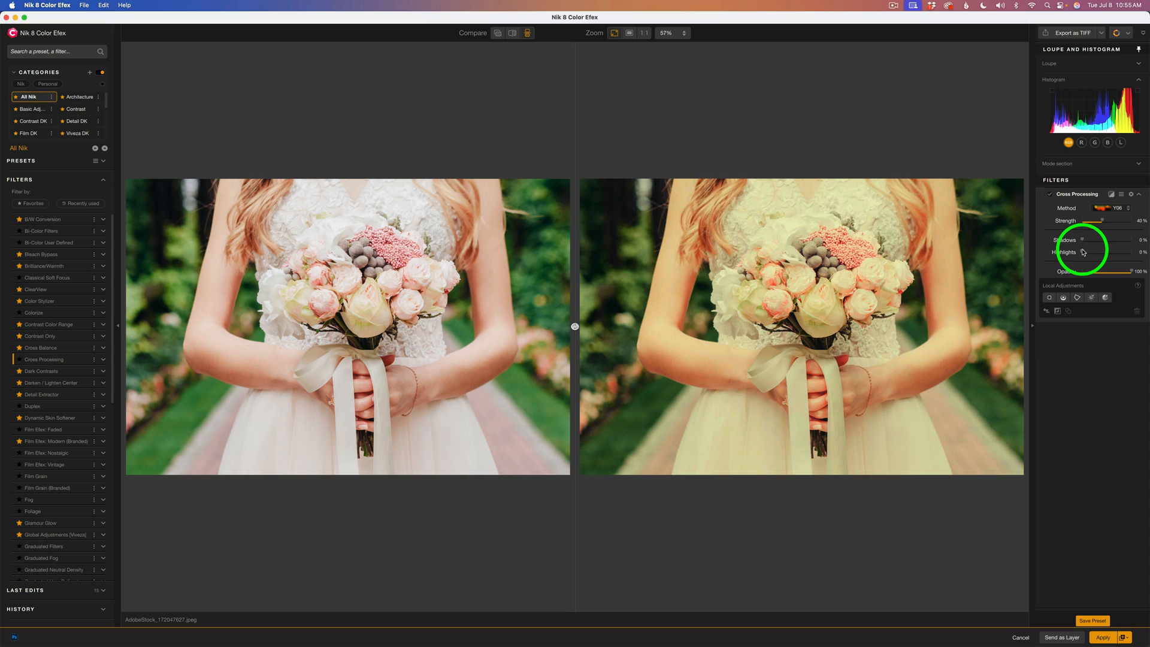
pyautogui.moveTo(1085, 252); pyautogui.dragTo(1087, 252)
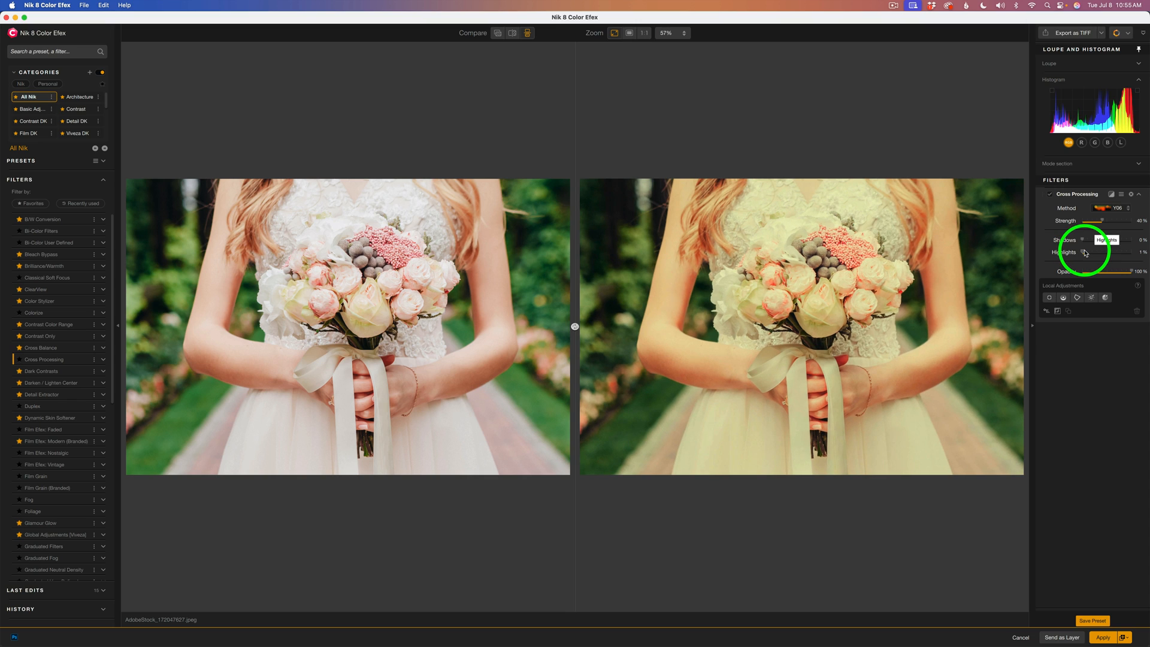
pyautogui.moveTo(1085, 252); pyautogui.dragTo(1092, 252)
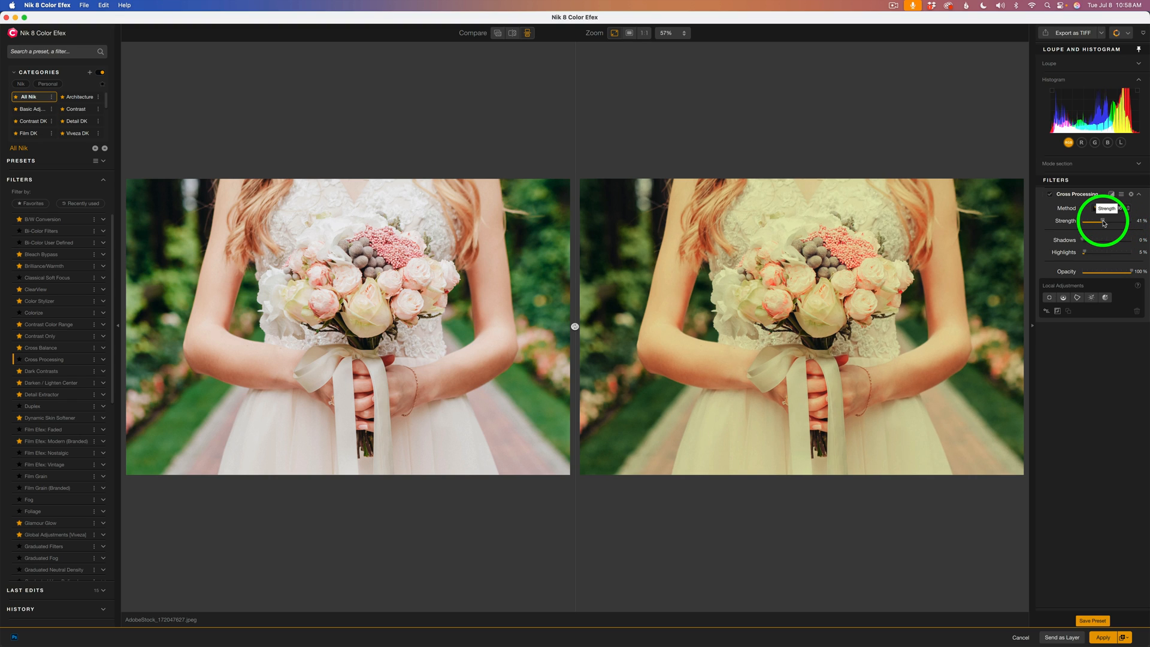
pyautogui.moveTo(1089, 222); pyautogui.dragTo(1081, 221)
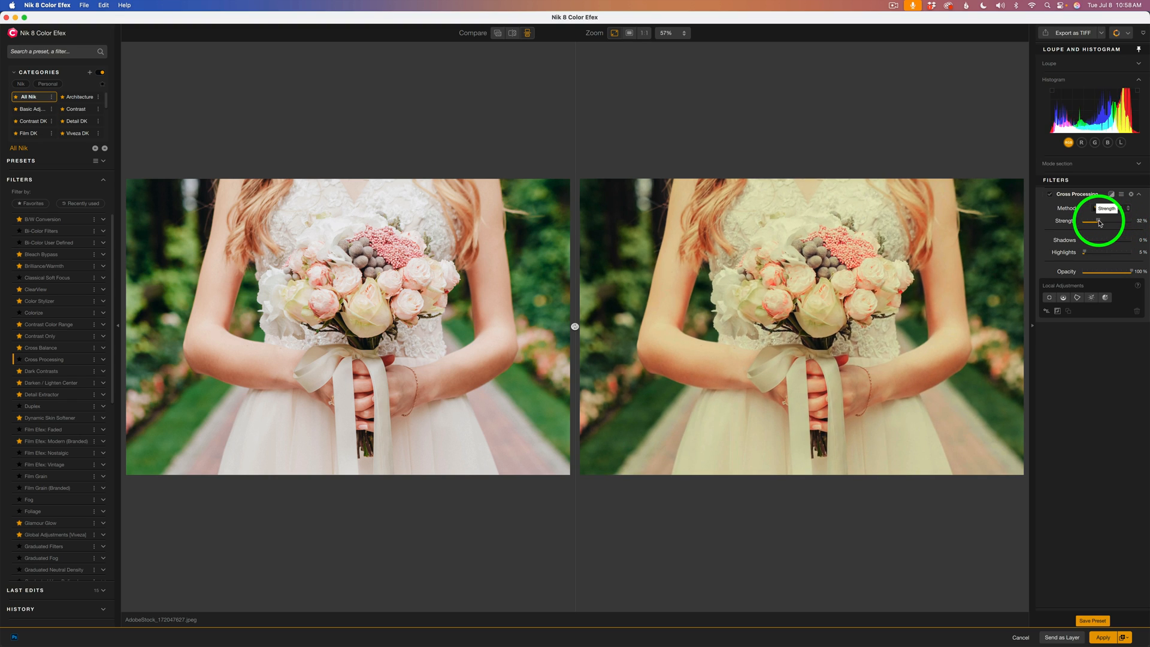
pyautogui.moveTo(1096, 222); pyautogui.dragTo(1100, 223)
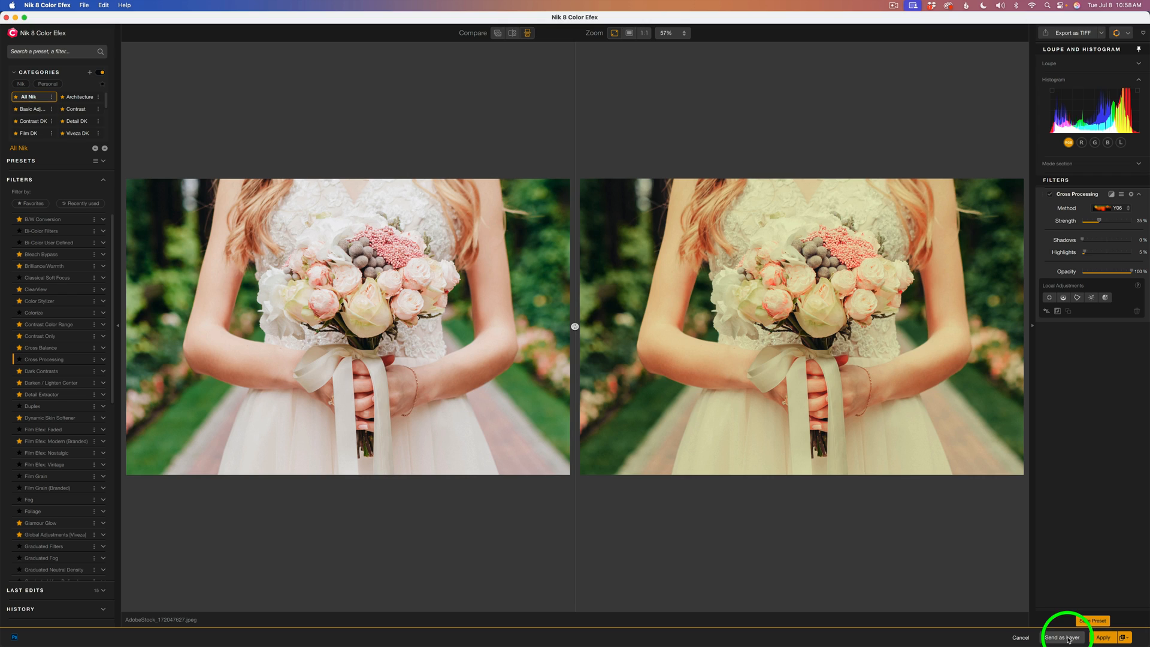
# - Send the creamy 30%-strength cross-processed result to Photoshop as a layer
pyautogui.click(1061, 636)
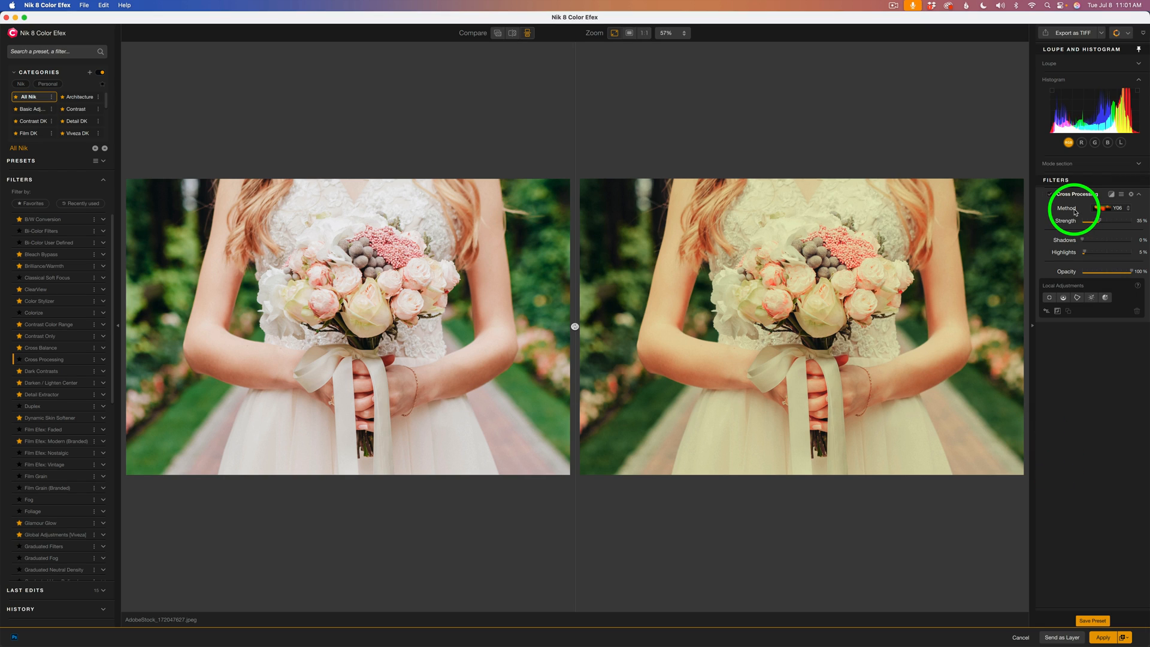
# - Open the Cross Processing Method list and pick a pink B-series method
pyautogui.click(1116, 207)
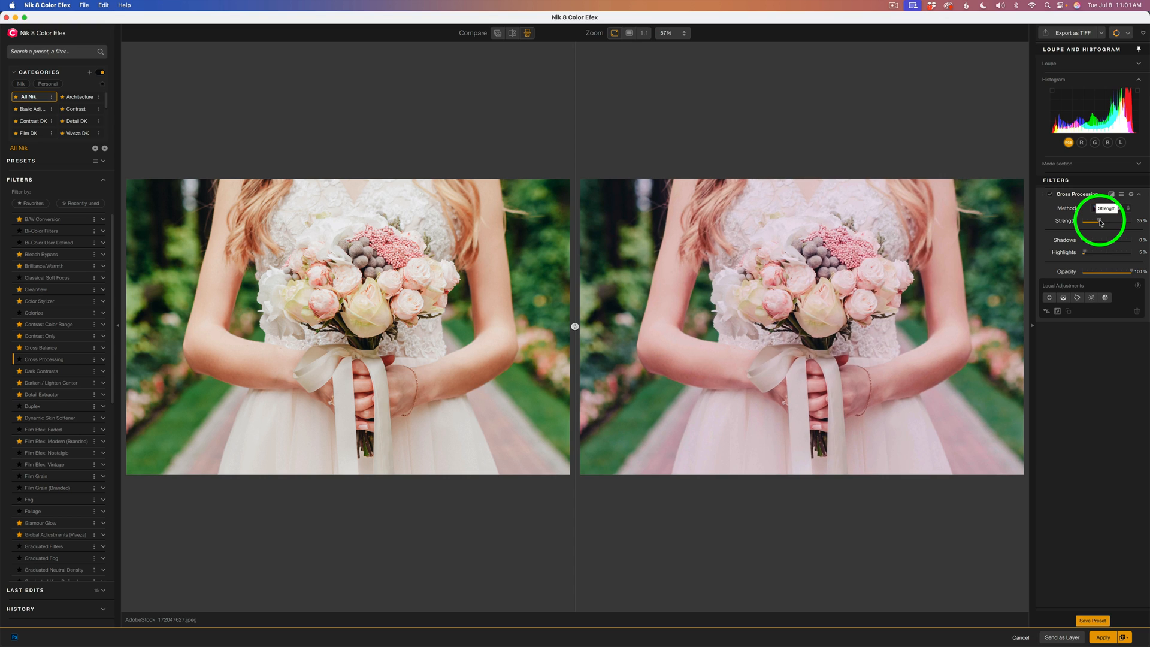
# - Adjust the pink effect to strength about 48%, shadows 39% and highlights 18%
pyautogui.moveTo(1098, 222); pyautogui.dragTo(1111, 222)
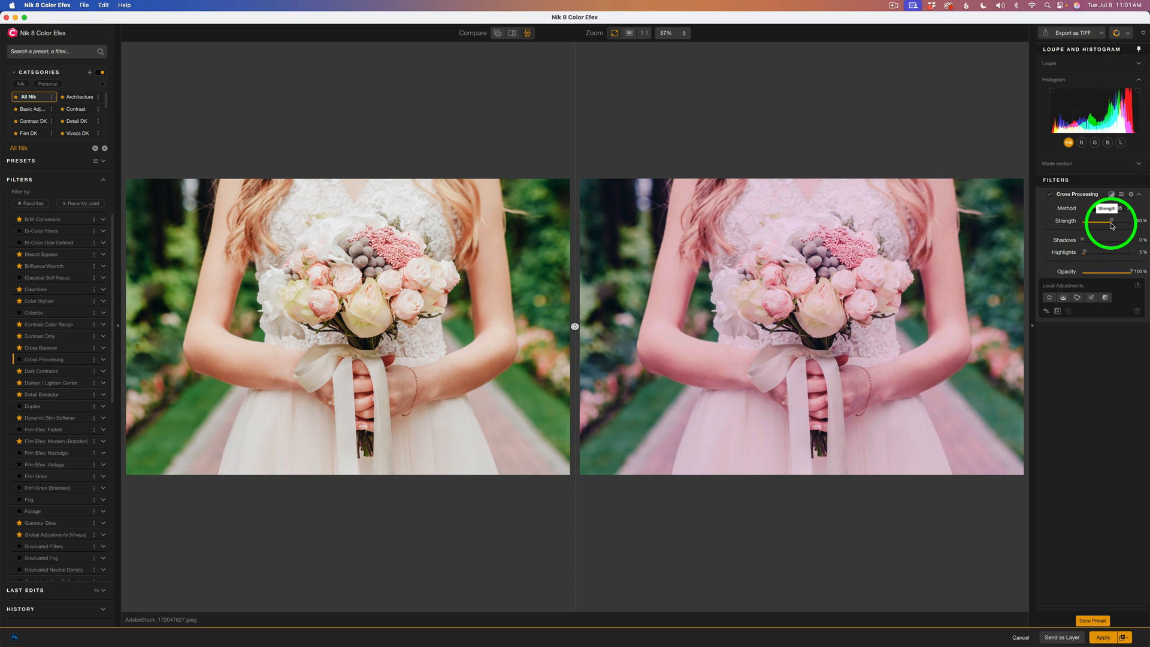
pyautogui.moveTo(1113, 221); pyautogui.dragTo(1104, 221)
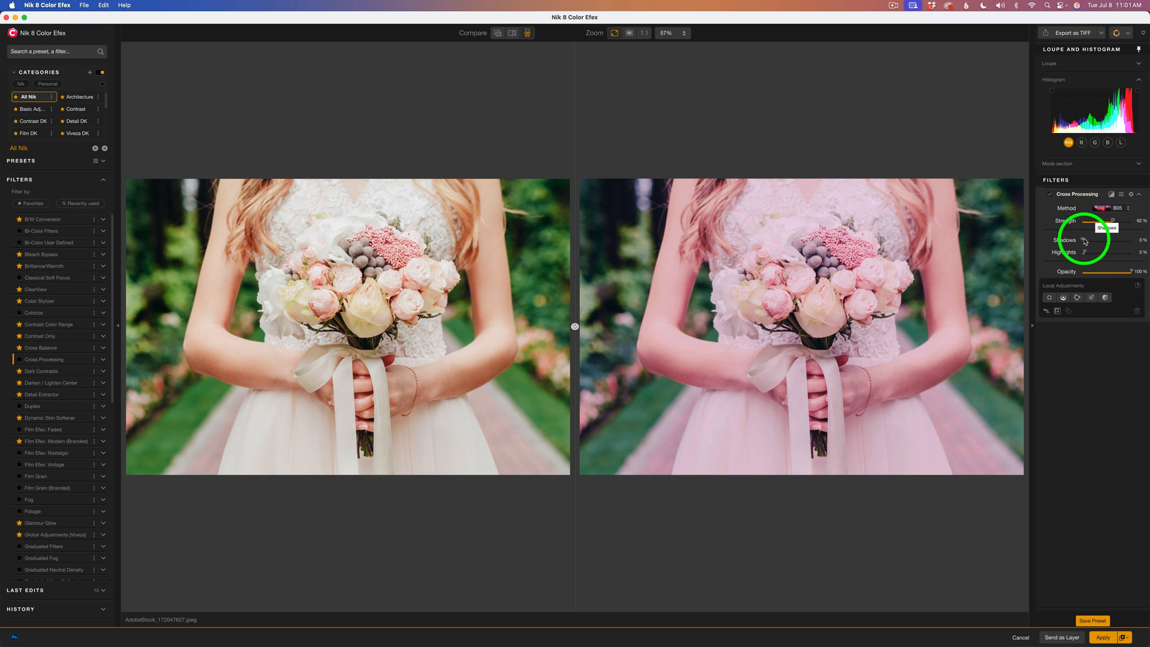
pyautogui.moveTo(1089, 239); pyautogui.dragTo(1107, 239)
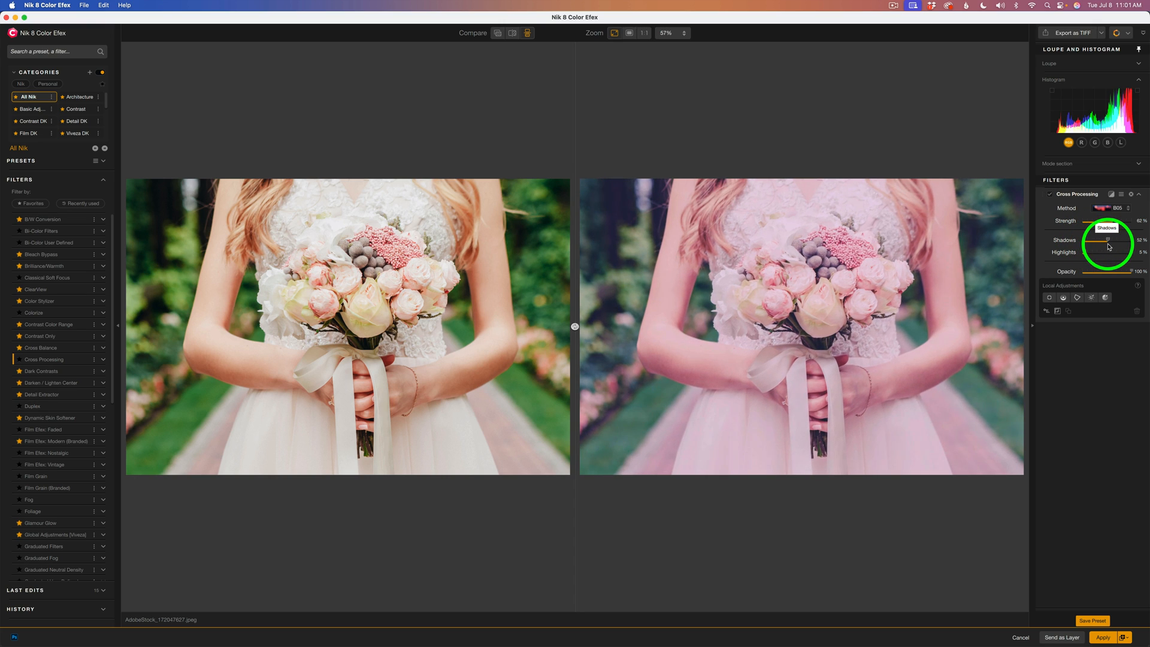
pyautogui.moveTo(1109, 240); pyautogui.dragTo(1099, 240)
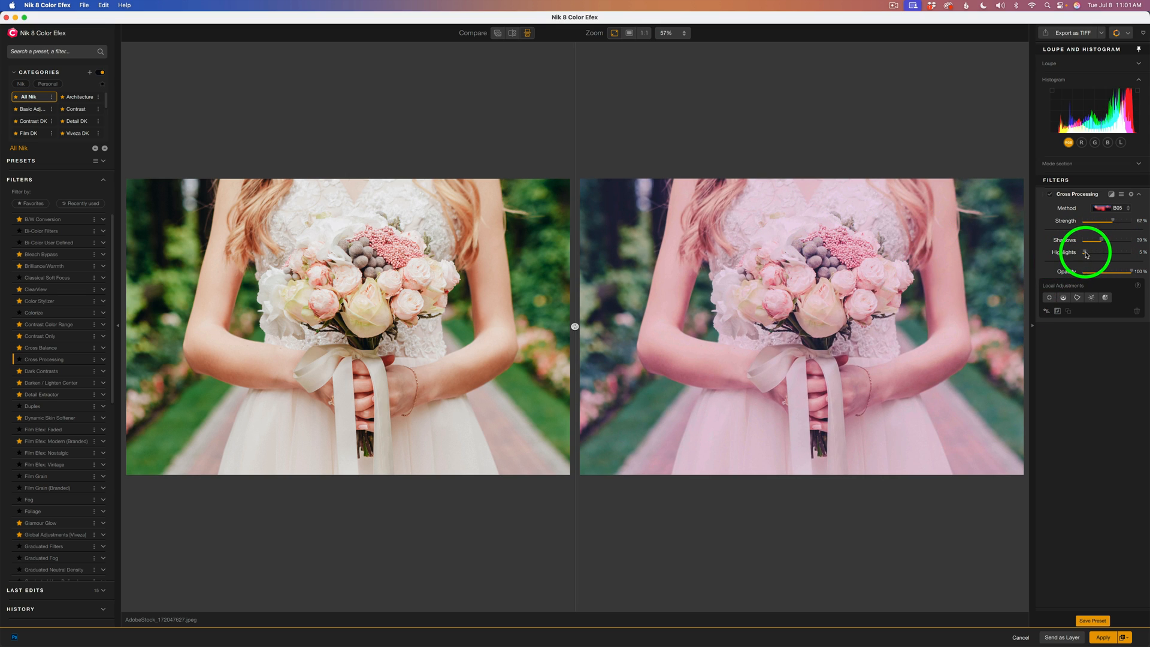
pyautogui.moveTo(1083, 252); pyautogui.dragTo(1092, 252)
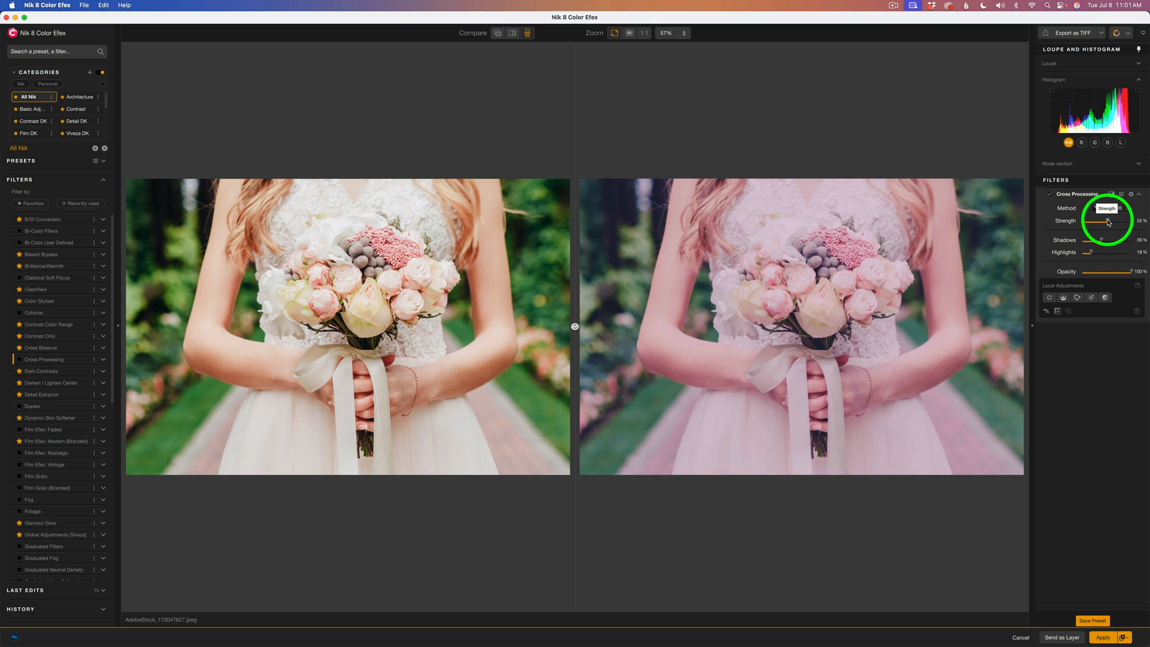
pyautogui.moveTo(1114, 222); pyautogui.dragTo(1107, 221)
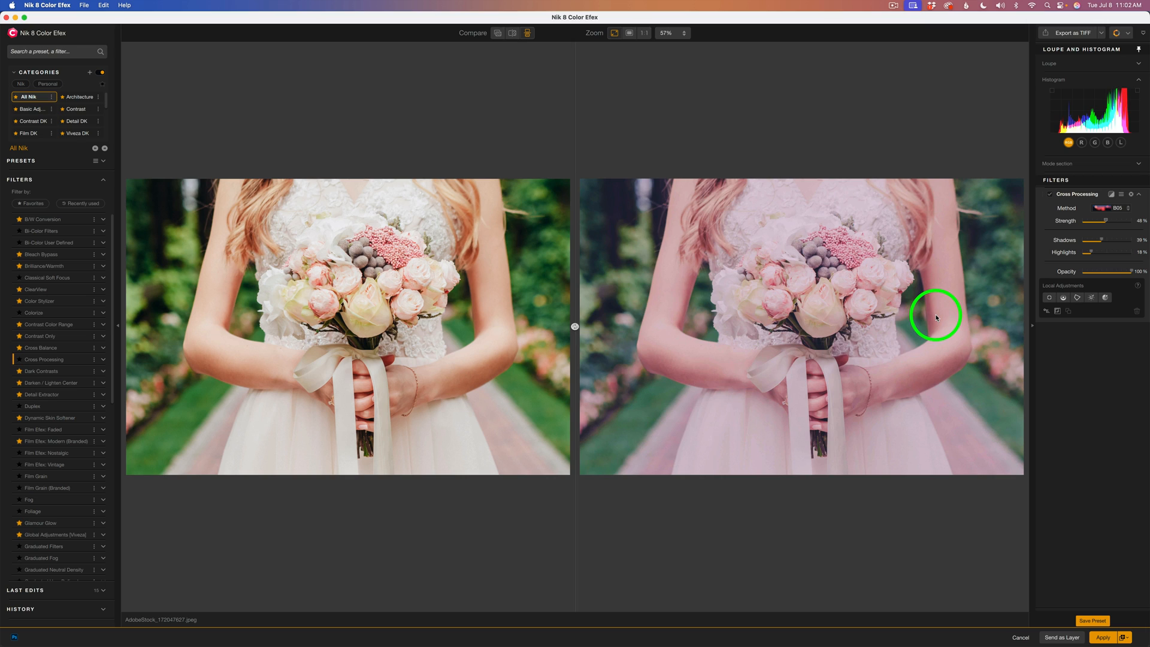
pyautogui.moveTo(1059, 437)
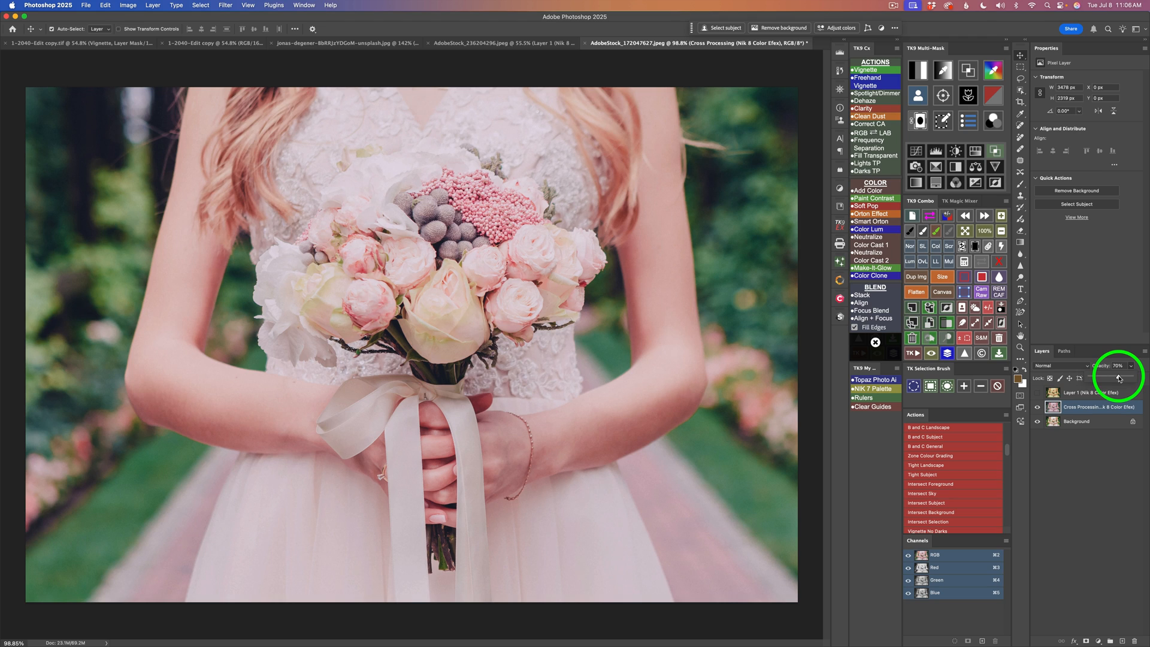
# - Drag the Cross Processing layer's opacity down to about 71%
pyautogui.moveTo(1118, 379); pyautogui.dragTo(1120, 378)
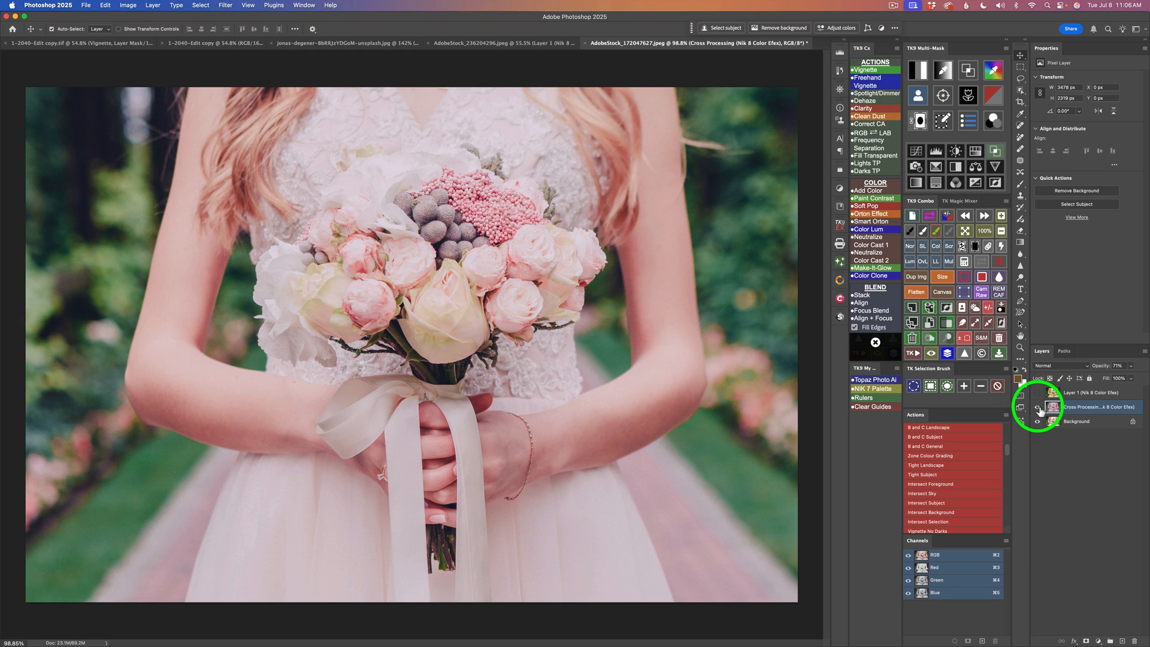
pyautogui.moveTo(1038, 409)
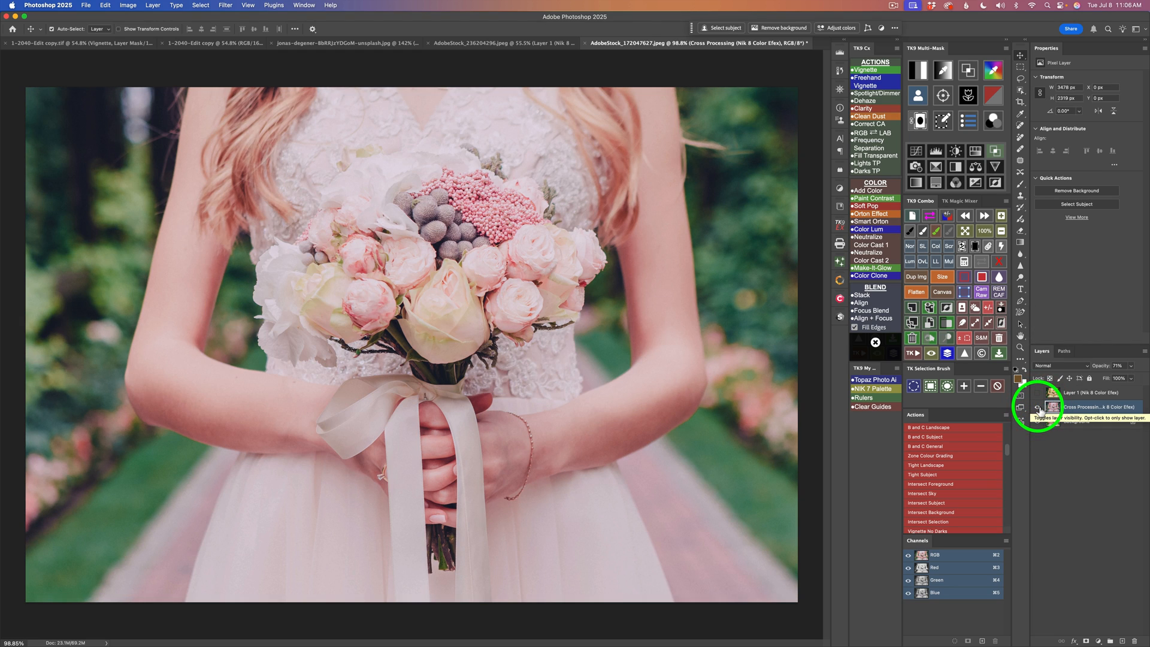
# - Hide the pink layer, set Layer 1's opacity to 47%, then show the pink layer again
pyautogui.click(1039, 407)
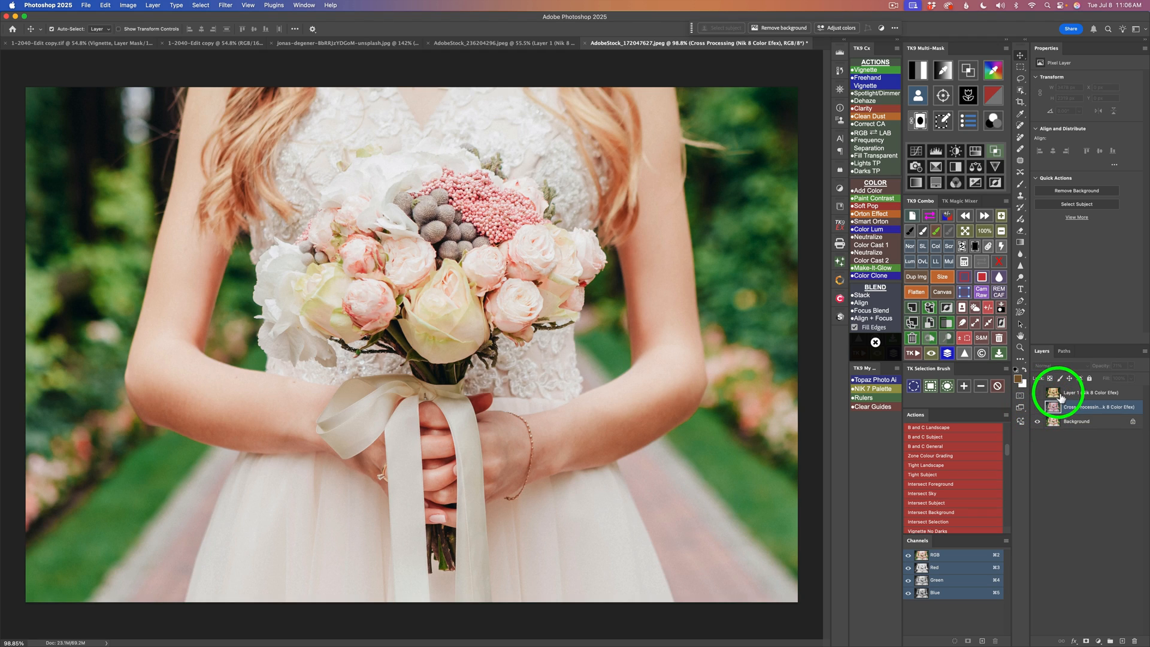
pyautogui.click(1085, 393)
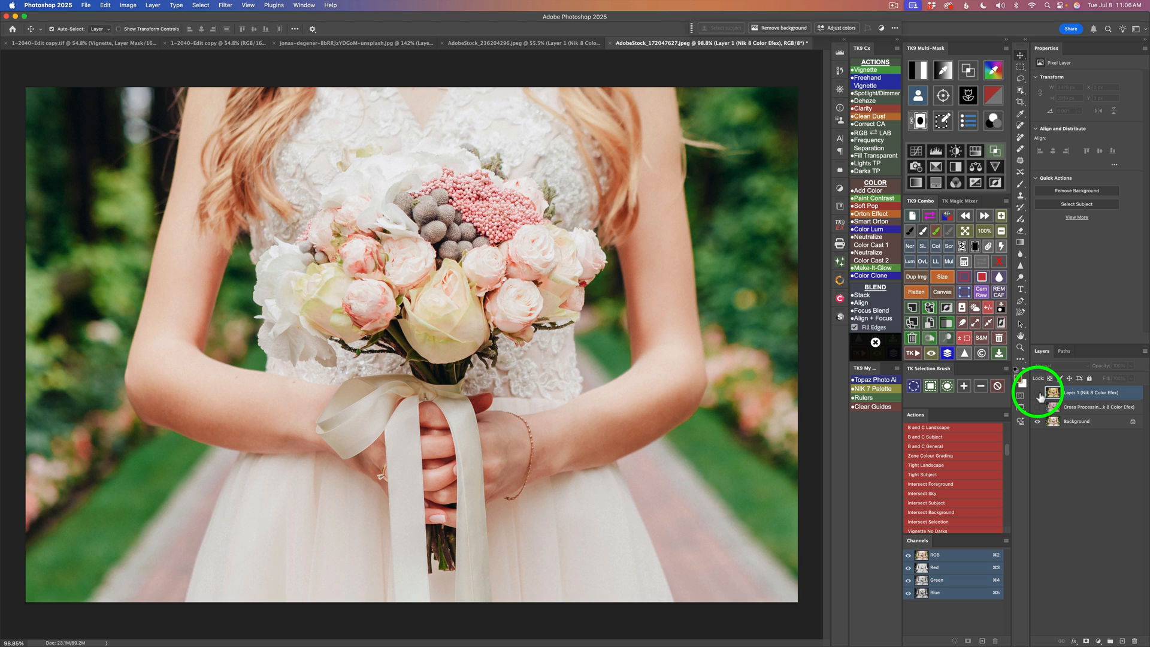
pyautogui.moveTo(1037, 395)
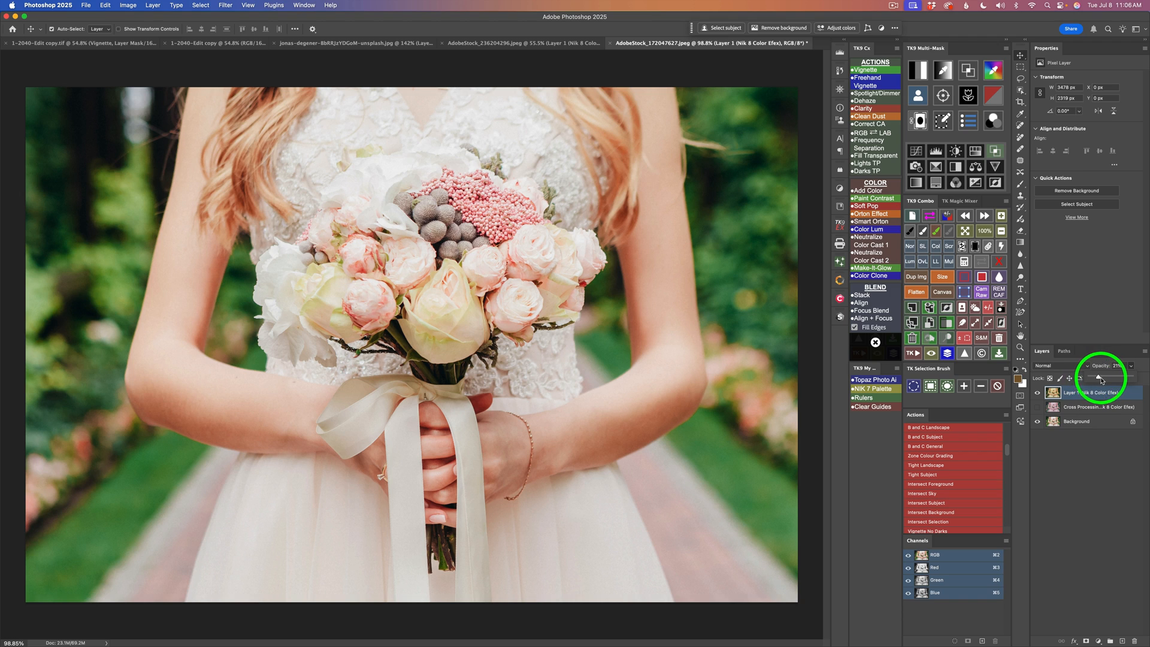
pyautogui.moveTo(1092, 378); pyautogui.dragTo(1103, 378)
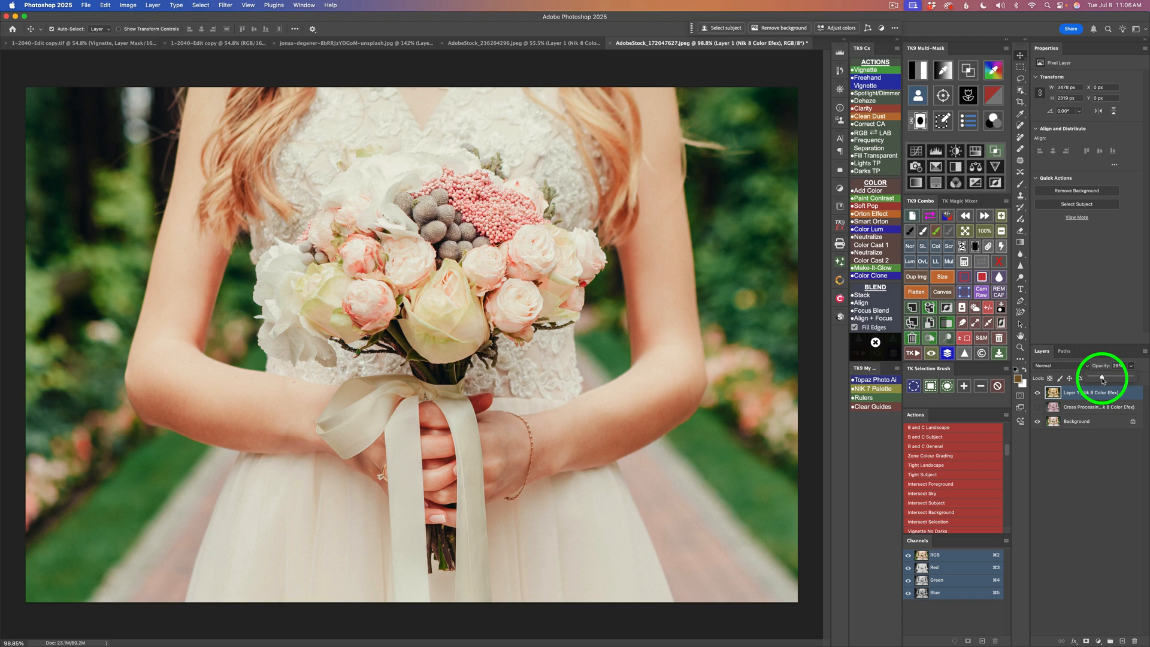
pyautogui.moveTo(1092, 377); pyautogui.dragTo(1107, 378)
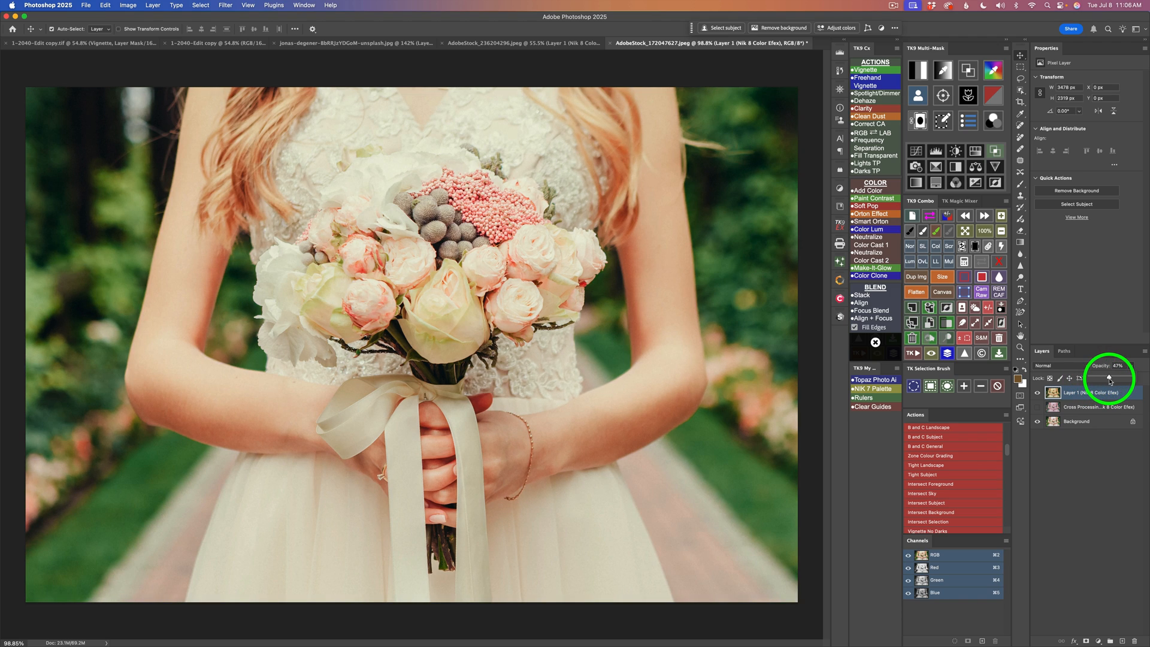
pyautogui.moveTo(1107, 378); pyautogui.dragTo(1119, 378)
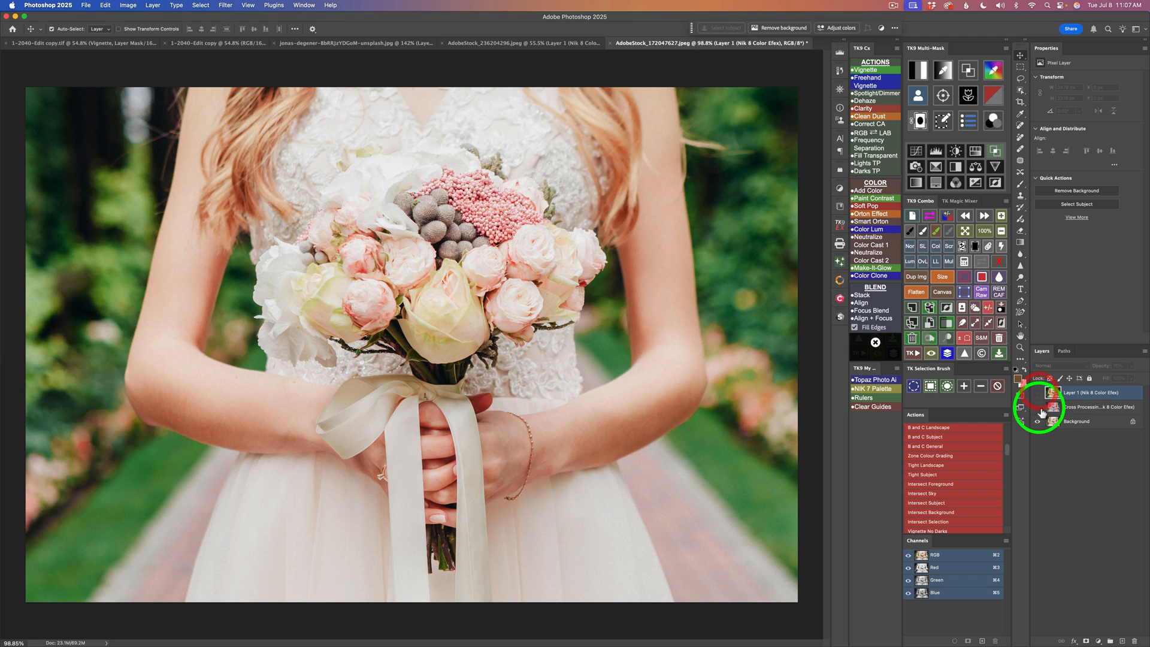
pyautogui.click(1020, 408)
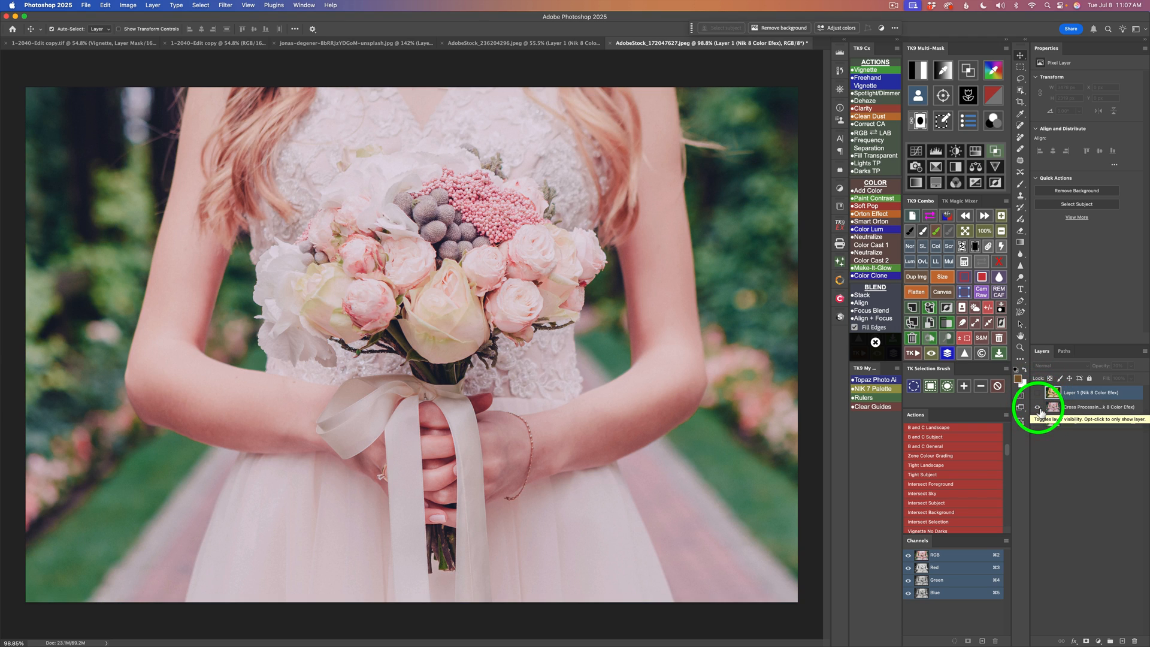
pyautogui.click(1035, 392)
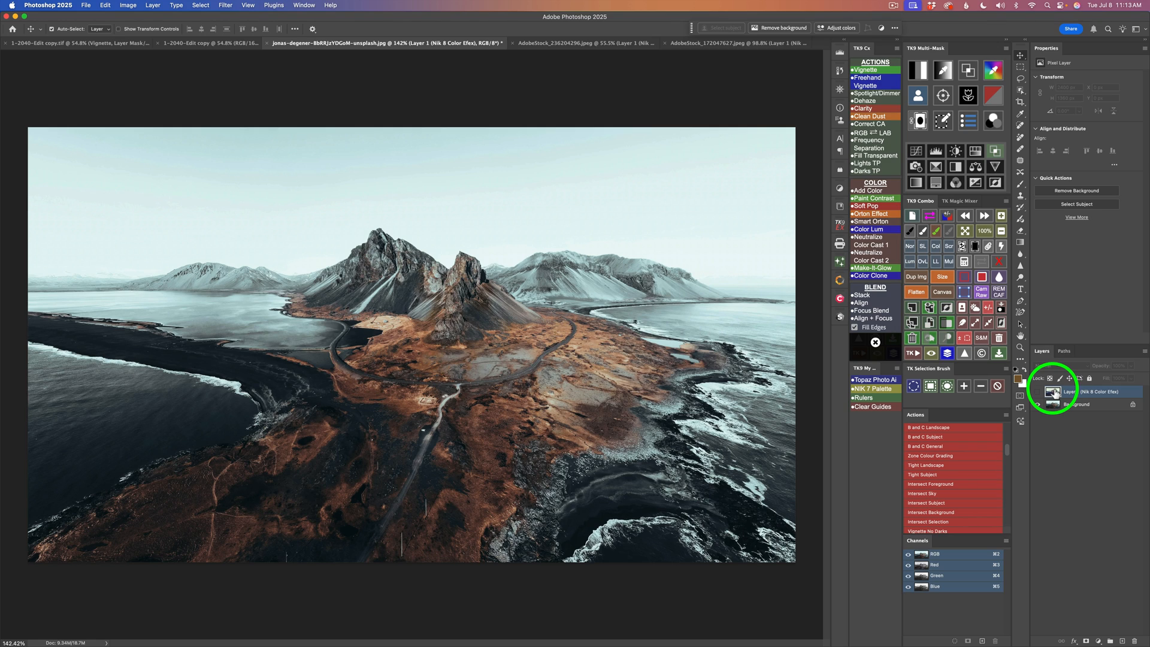
# - Toggle the landscape document's Nik 8 Color Efex layer visibility to compare
pyautogui.click(1035, 389)
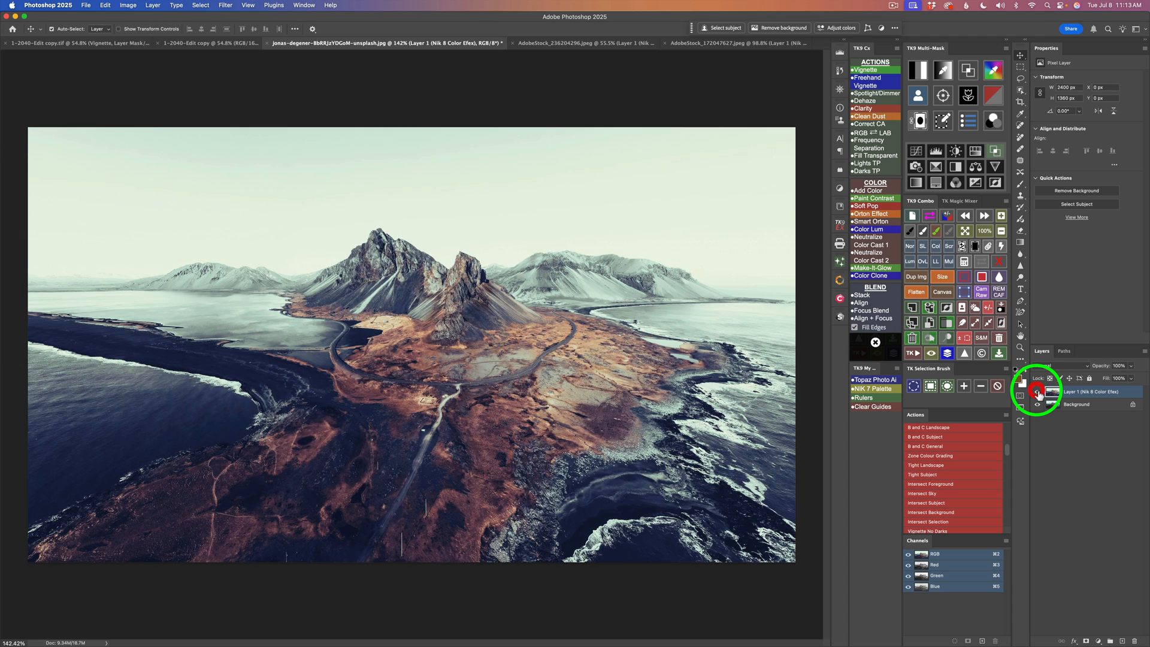